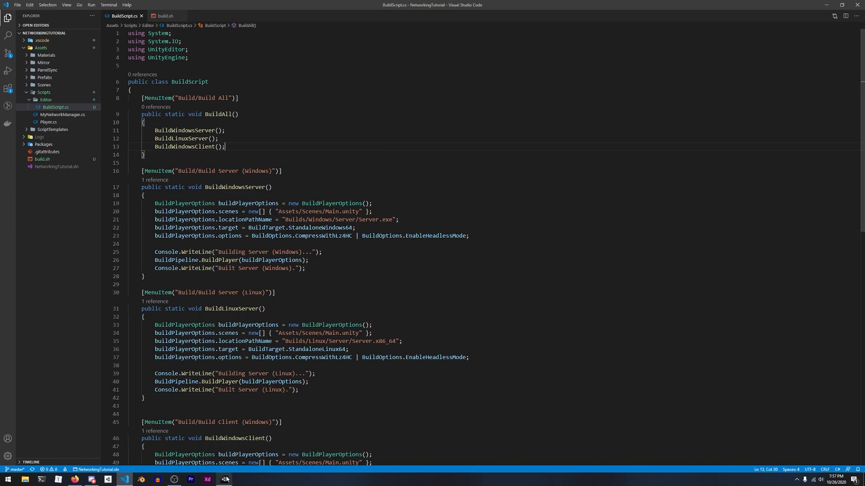
# Review the C# BuildAll method and the shell script's unity batch command in the editor
pyautogui.click(281, 171)
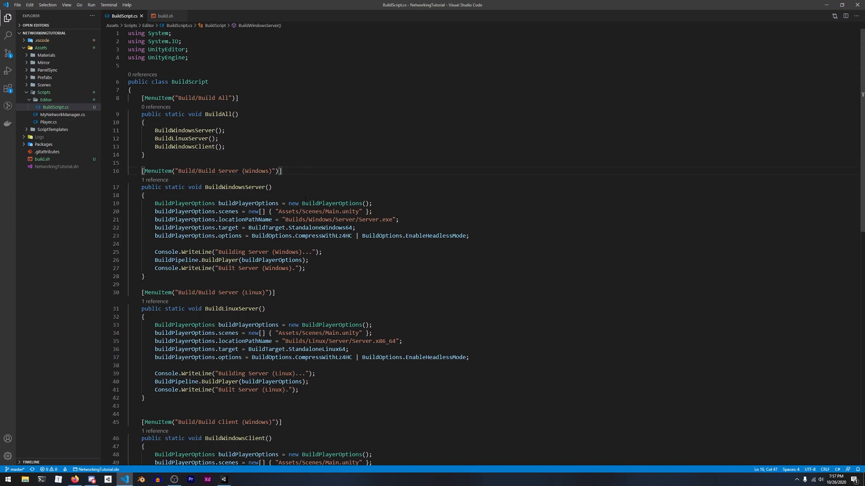
pyautogui.moveTo(289, 189)
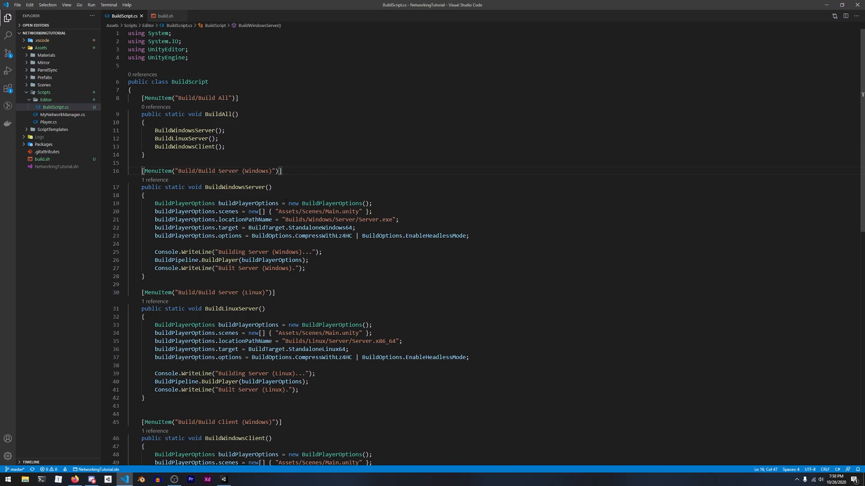
pyautogui.scroll(-3)
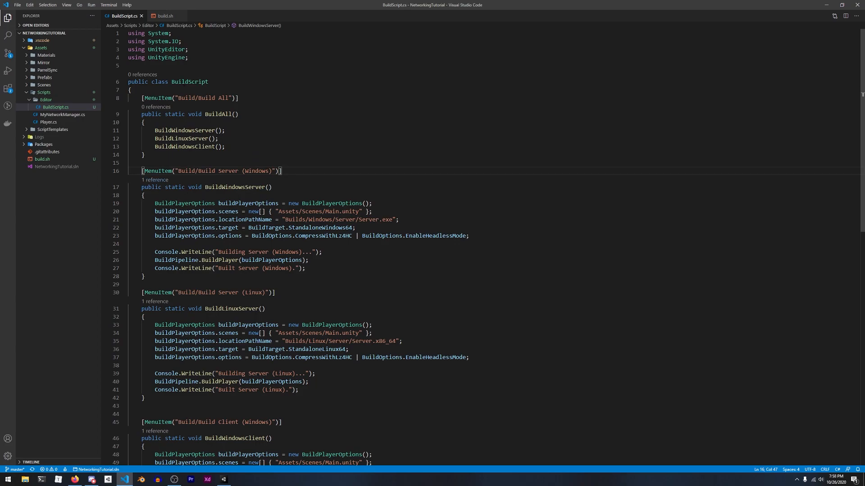
pyautogui.moveTo(142, 114); pyautogui.dragTo(145, 163)
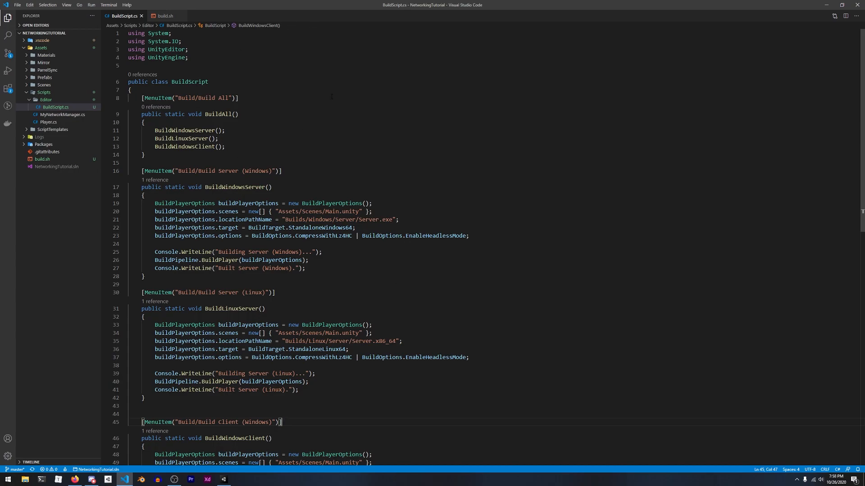
pyautogui.scroll(-3)
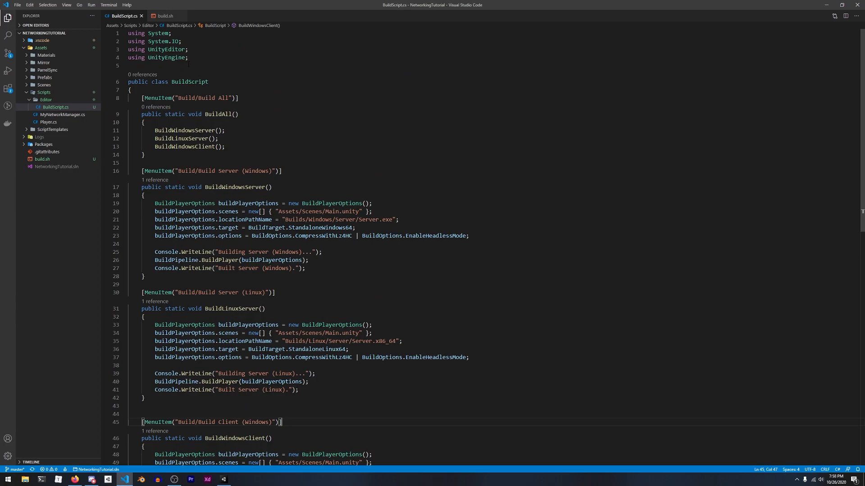
pyautogui.click(164, 15)
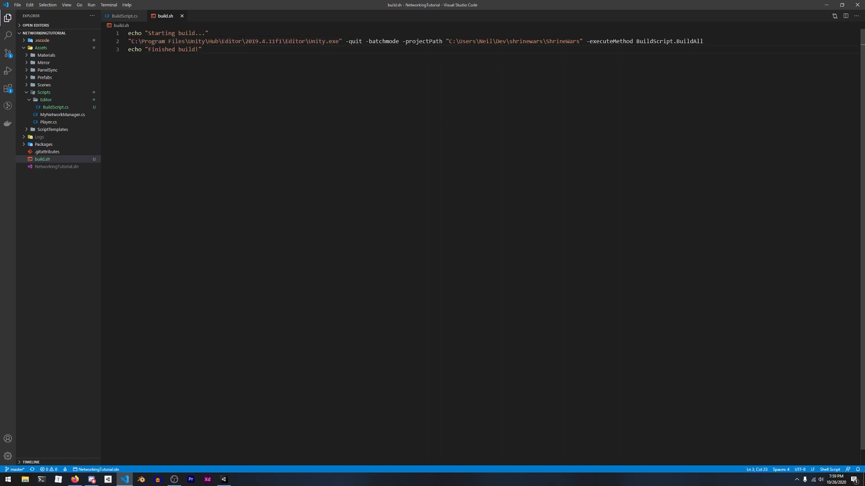
pyautogui.doubleClick(423, 41)
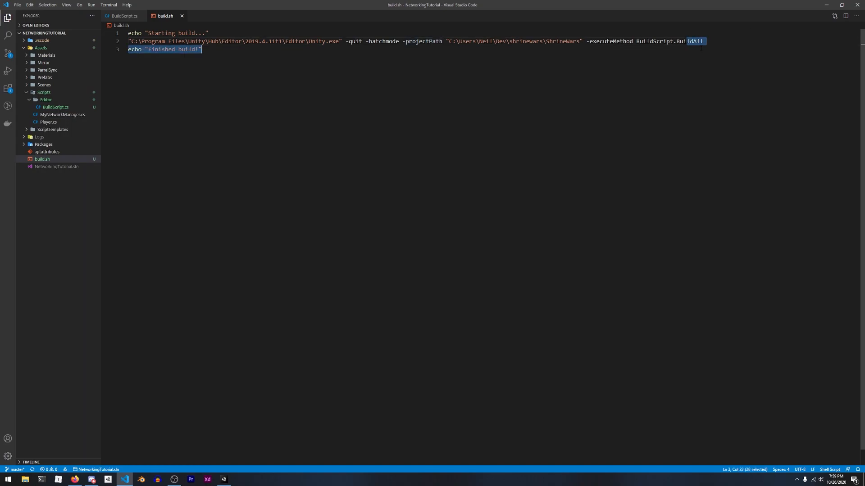
pyautogui.click(124, 15)
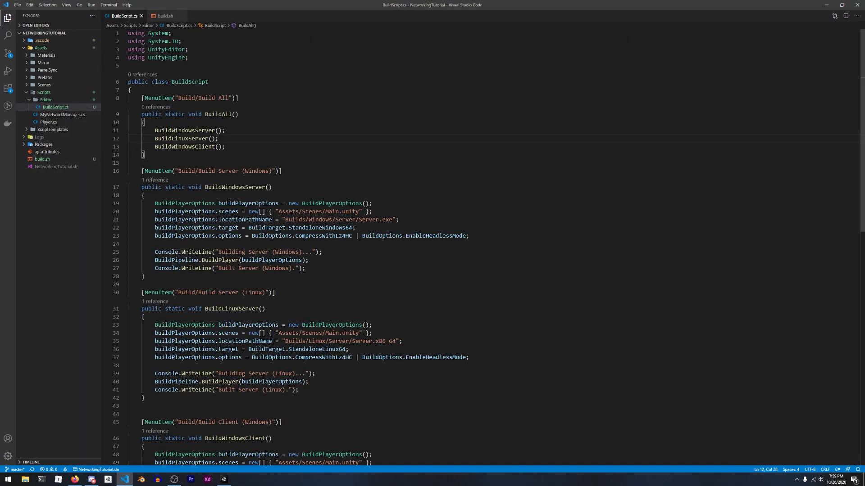
pyautogui.doubleClick(184, 130)
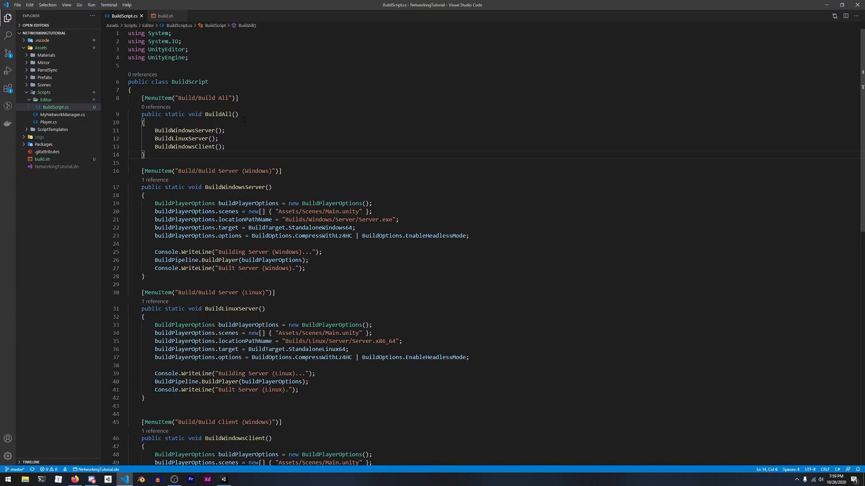
pyautogui.tripleClick(185, 137)
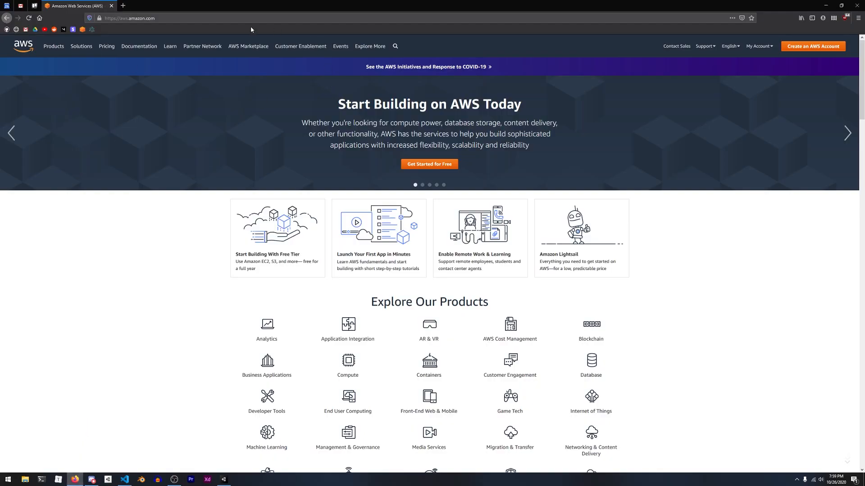
pyautogui.moveTo(436, 223)
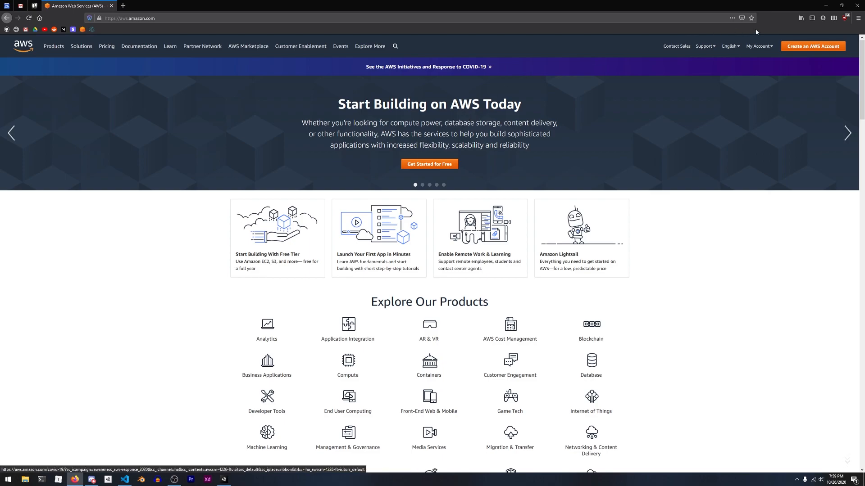
pyautogui.moveTo(784, 82)
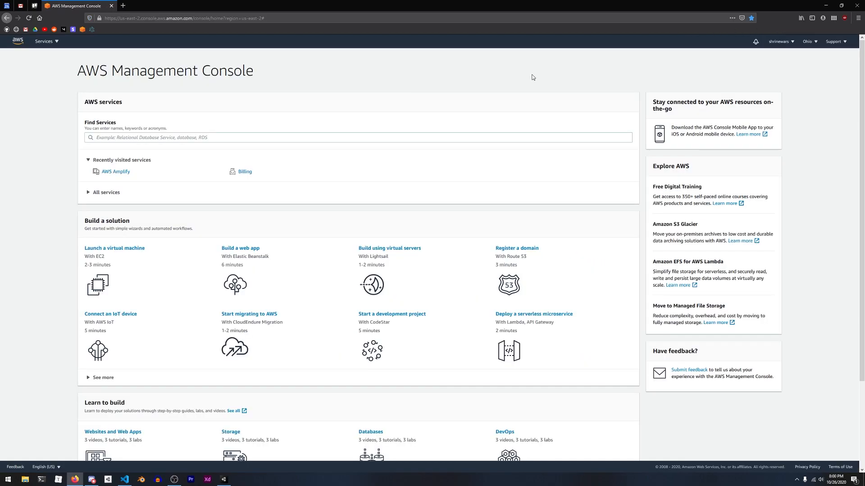
pyautogui.moveTo(158, 152)
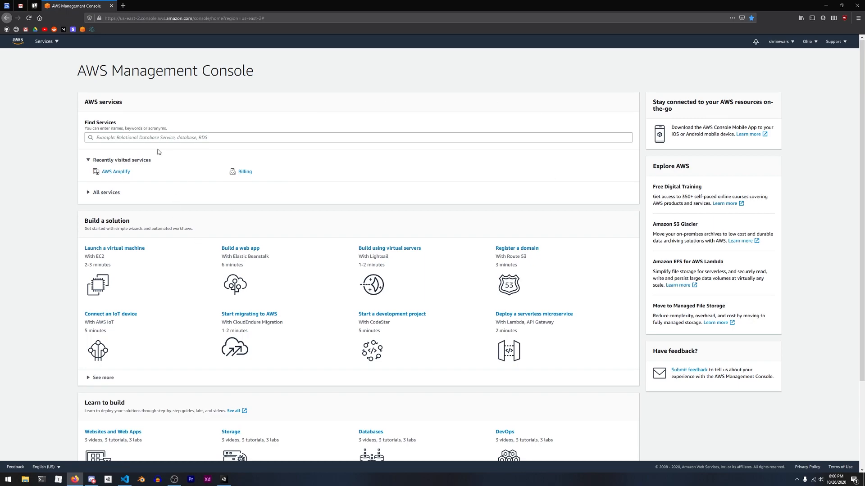
# Search the AWS services for lightsail and go to the Lightsail home listing test-server-1
pyautogui.click(43, 41)
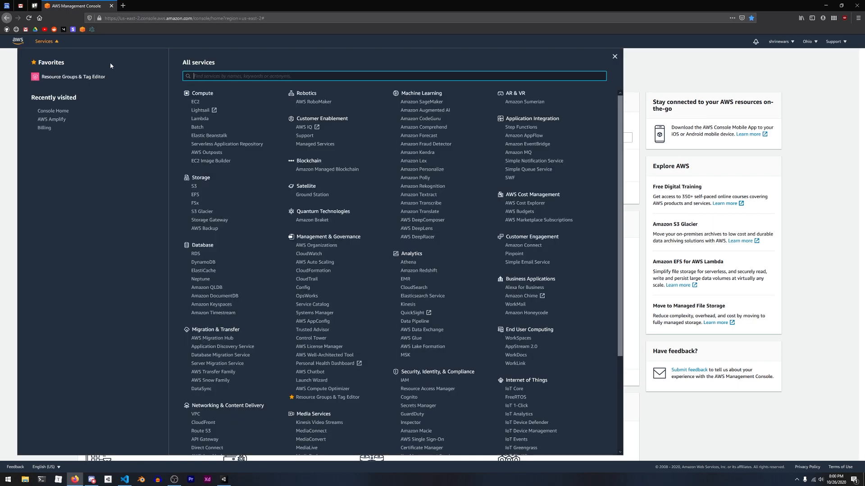
pyautogui.write('lightsail')
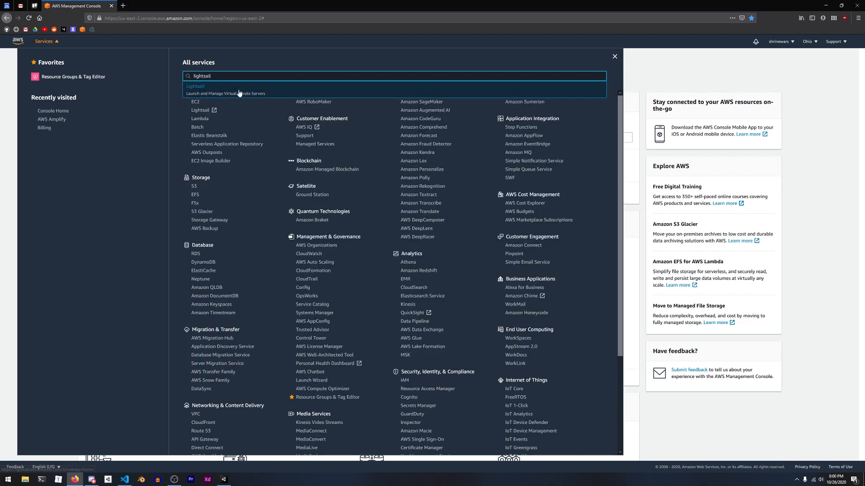
pyautogui.click(194, 87)
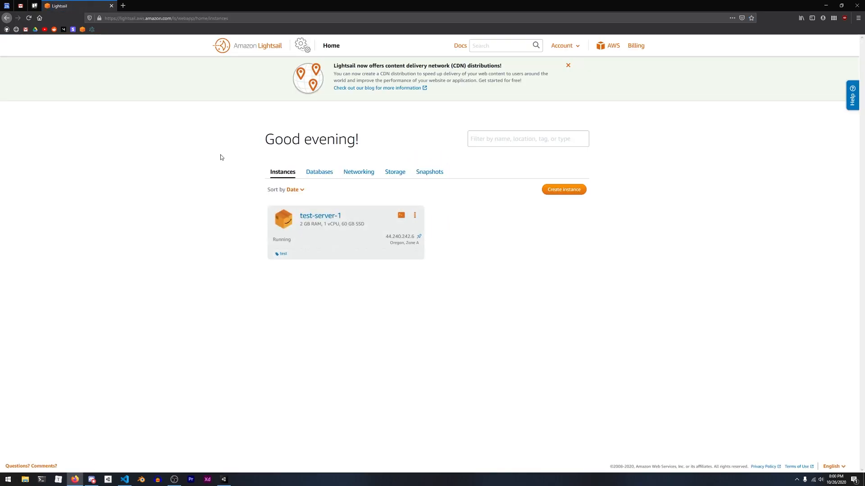
pyautogui.moveTo(276, 163)
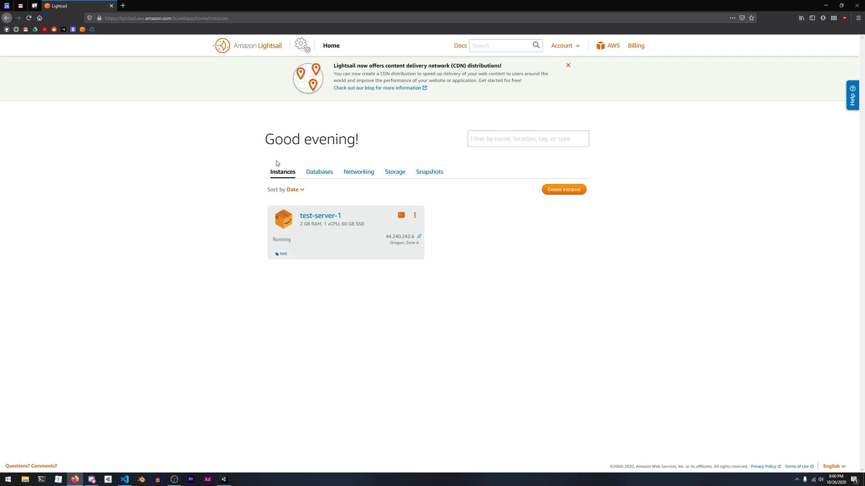
# Dismiss the CDN distributions announcement banner on the Lightsail home page
pyautogui.click(567, 65)
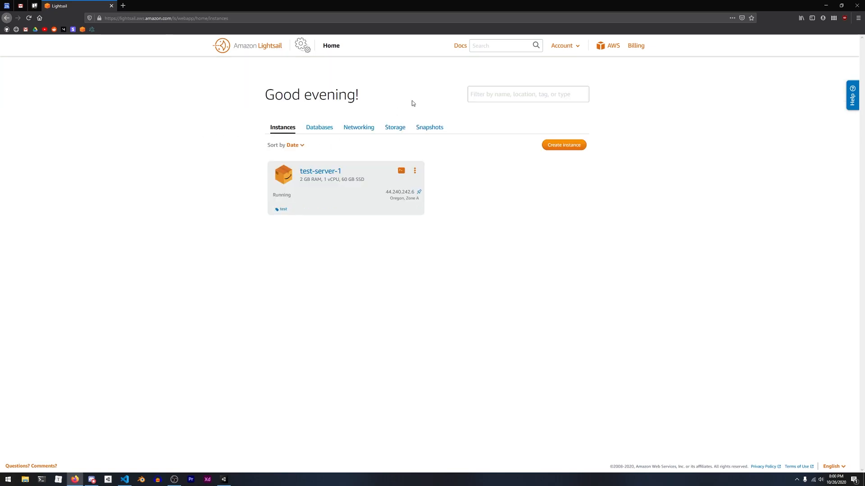
pyautogui.moveTo(277, 88)
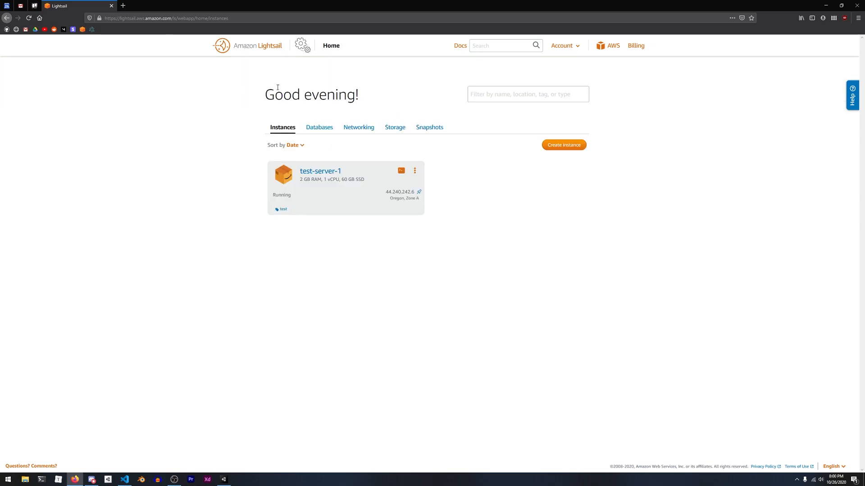
pyautogui.moveTo(384, 97)
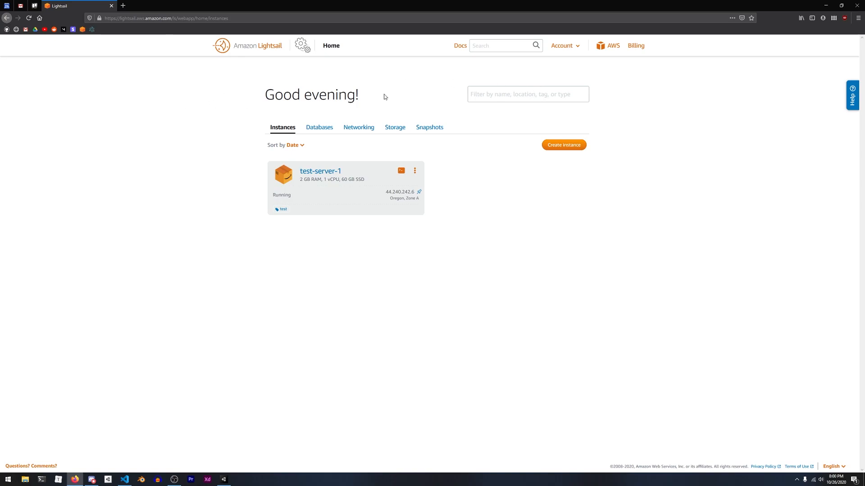
pyautogui.moveTo(259, 121)
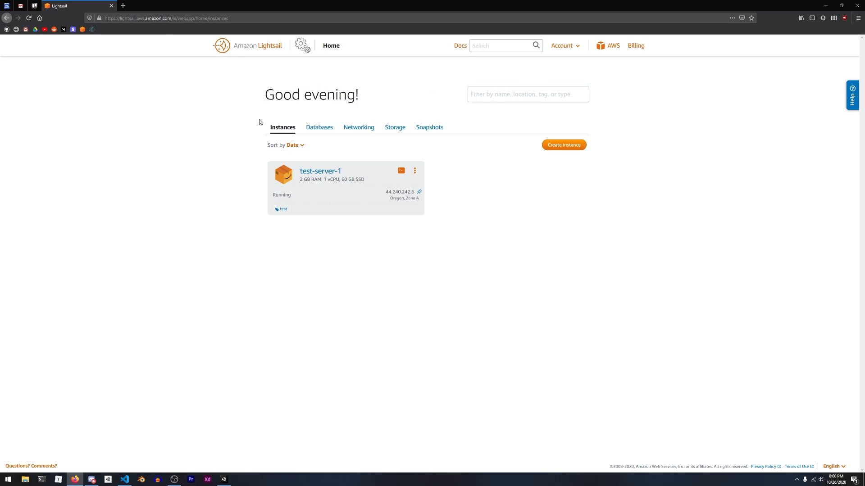
pyautogui.moveTo(390, 94)
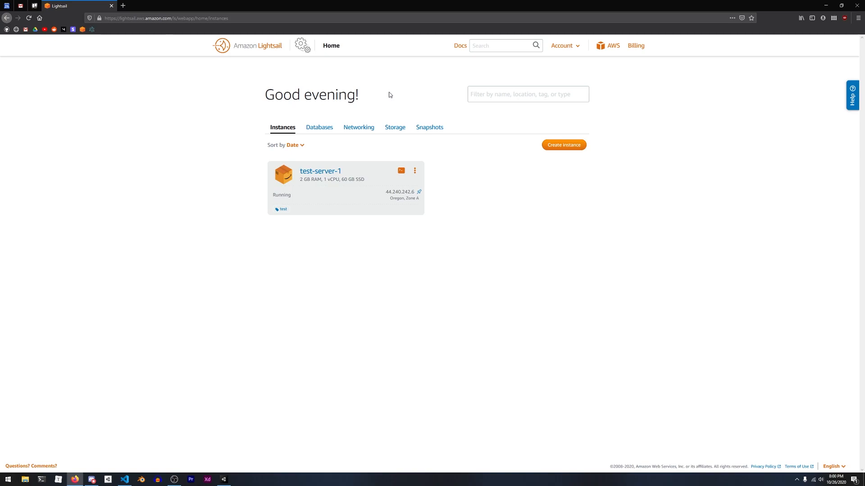
pyautogui.moveTo(434, 106)
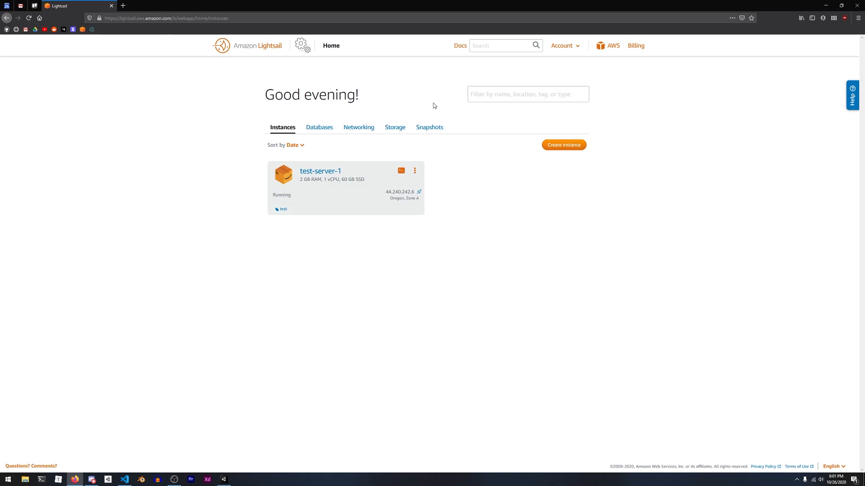
# Start a new OS-only Amazon Linux 2 instance on the $5 monthly plan named game-server
pyautogui.click(563, 145)
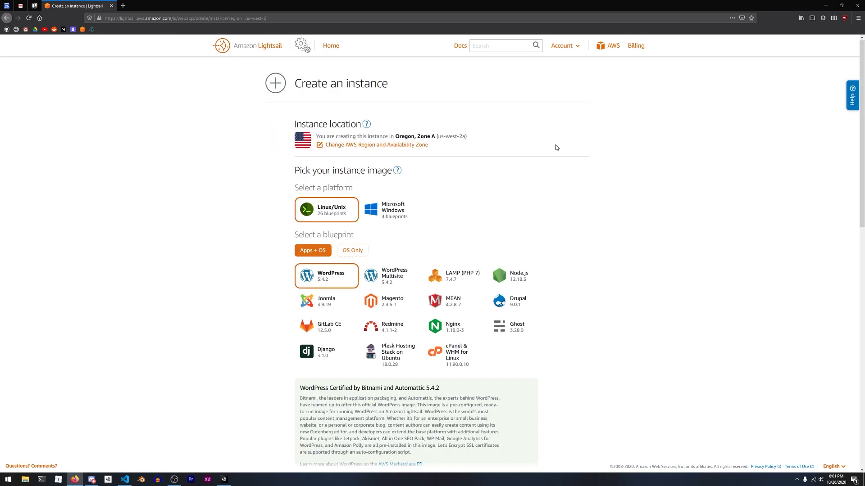
pyautogui.scroll(-3)
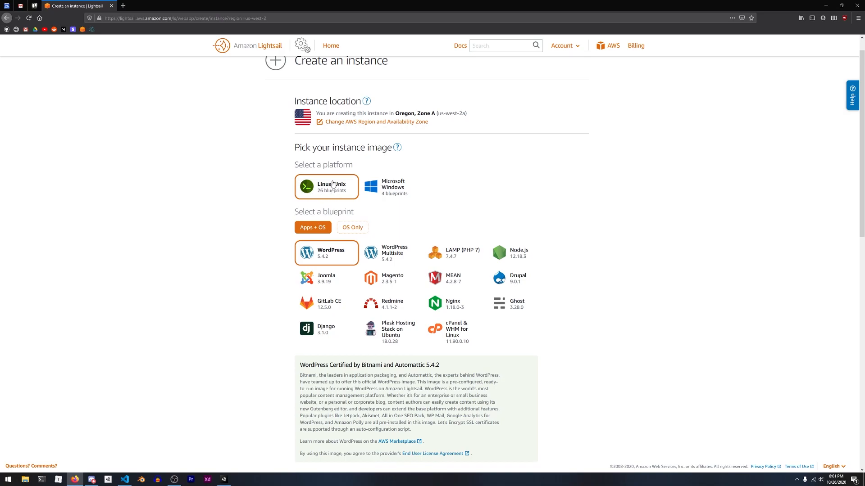
pyautogui.moveTo(353, 236)
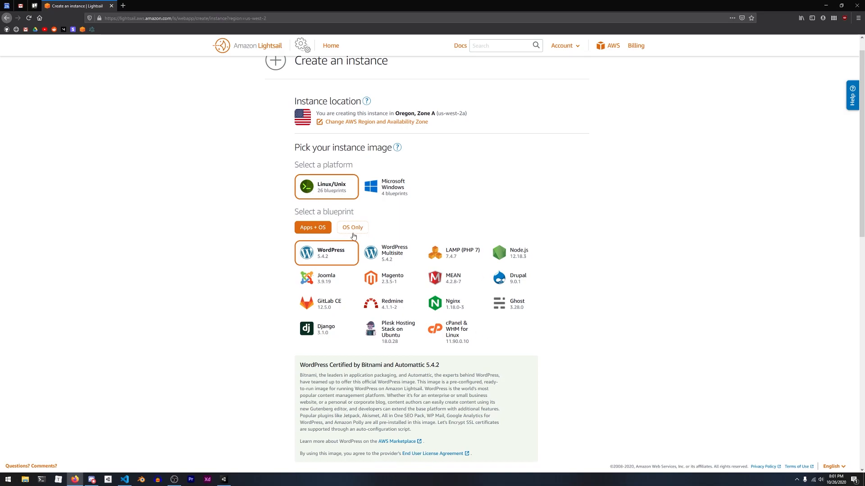
pyautogui.click(352, 227)
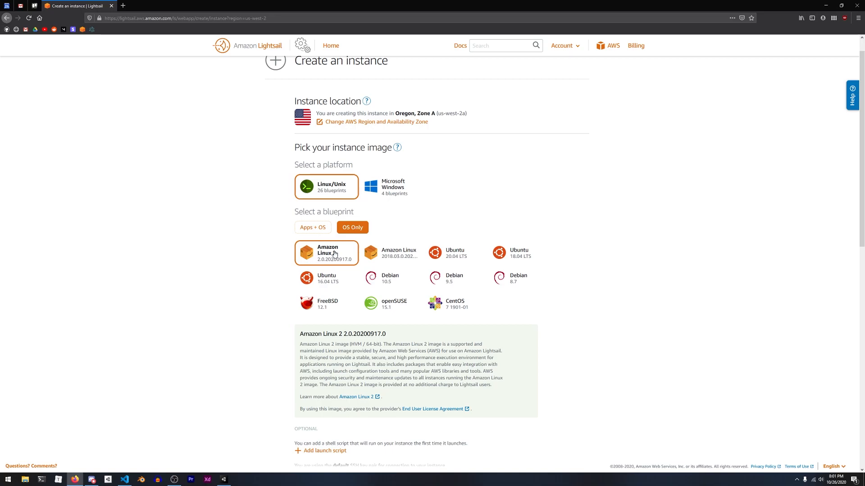
pyautogui.scroll(-3)
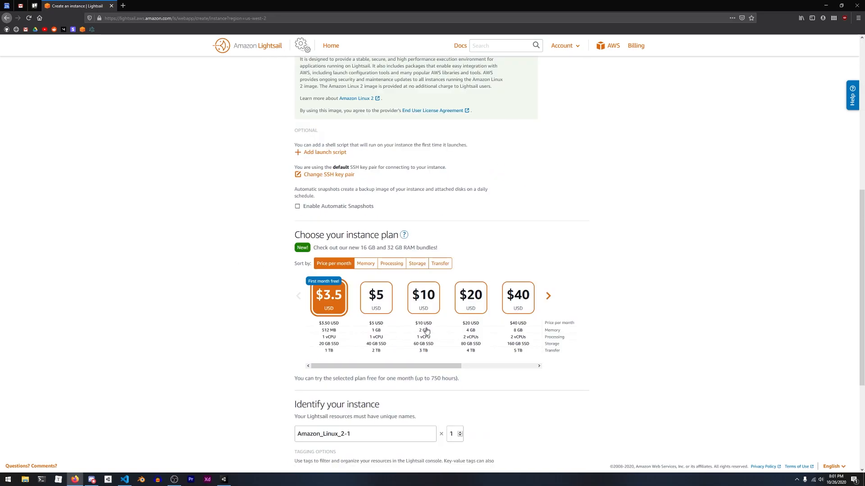
pyautogui.click(376, 297)
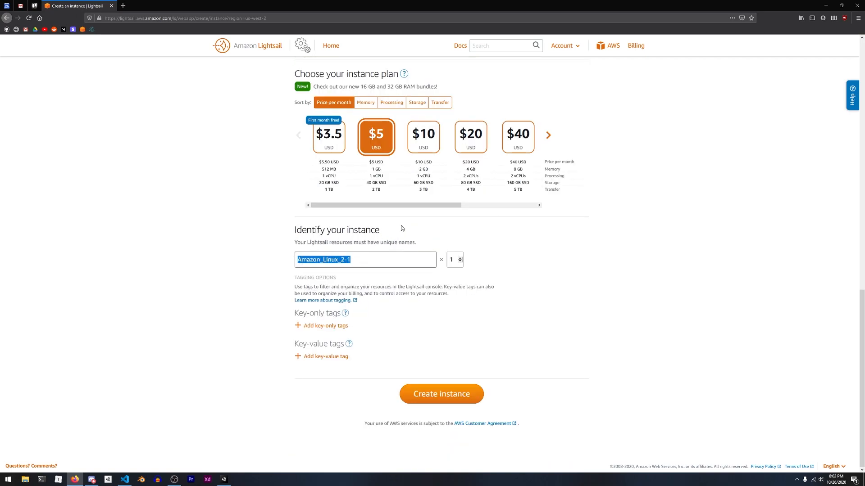
pyautogui.write('game-server')
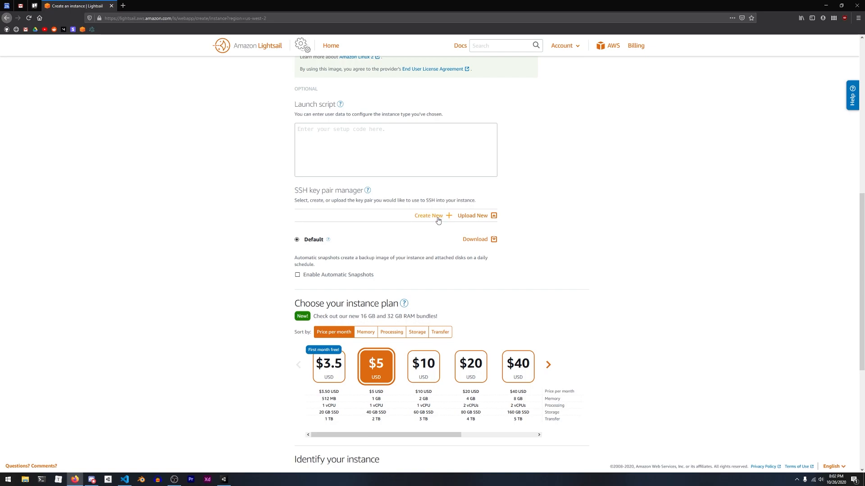
# Generate a new Oregon SSH key pair named defaultsshkeypair and download its private key
pyautogui.click(428, 215)
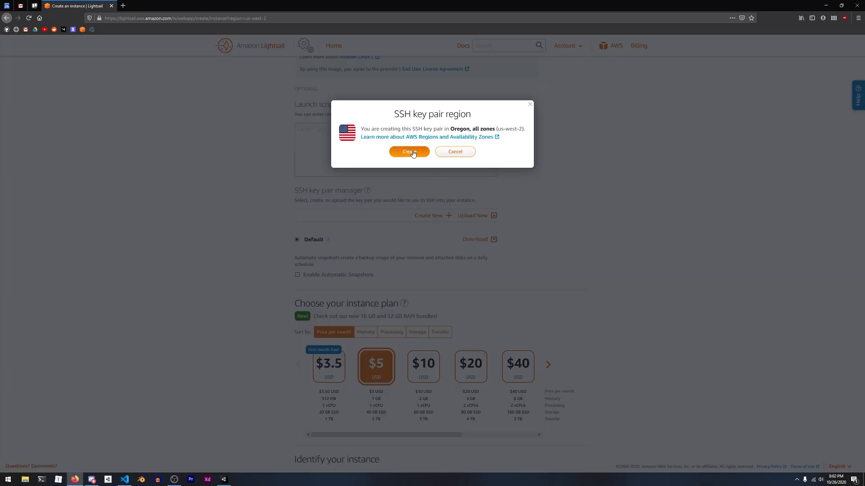
pyautogui.click(408, 151)
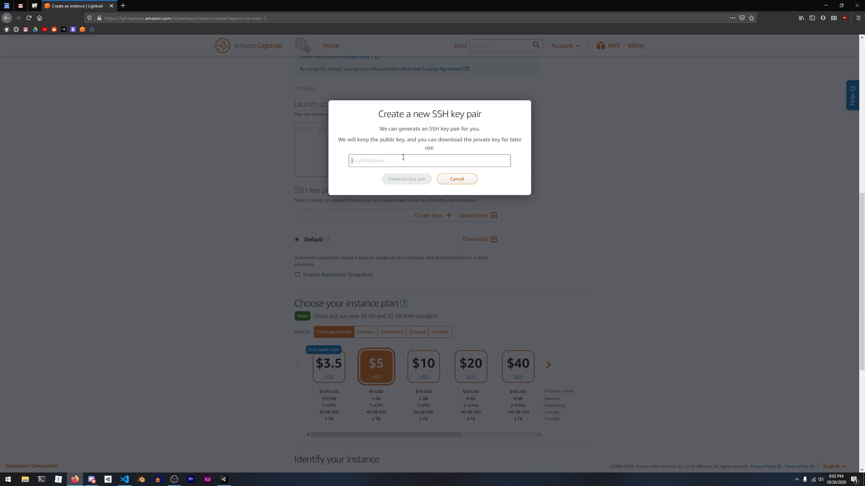
pyautogui.write('d')
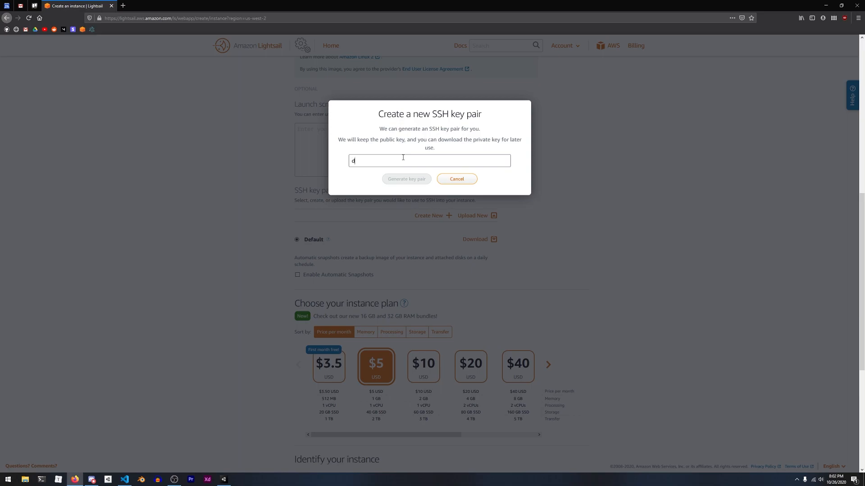
pyautogui.write('efaultsshke')
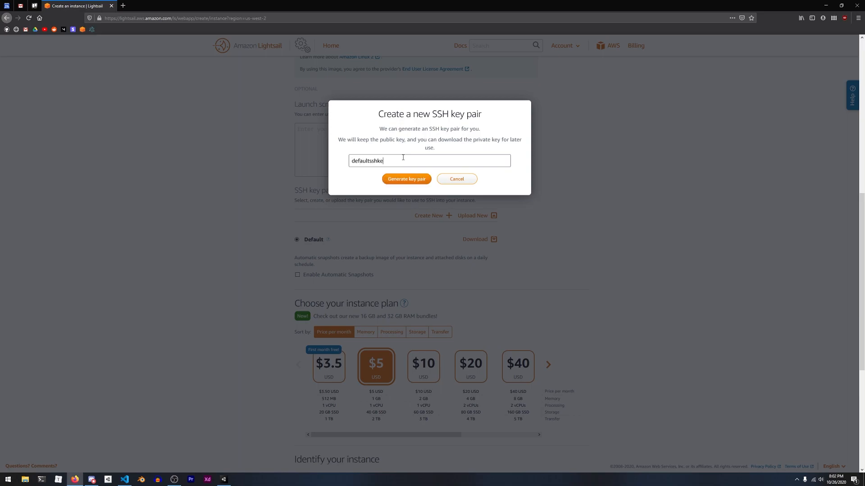
pyautogui.click(406, 178)
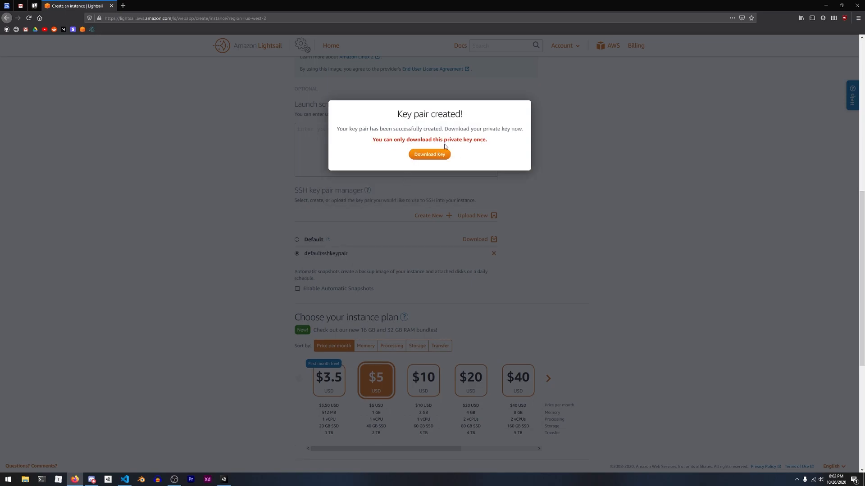
pyautogui.click(429, 154)
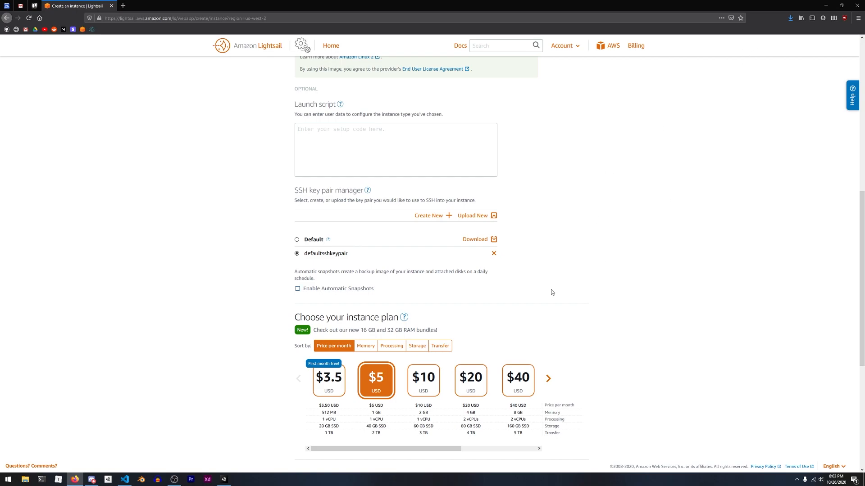
pyautogui.moveTo(213, 240)
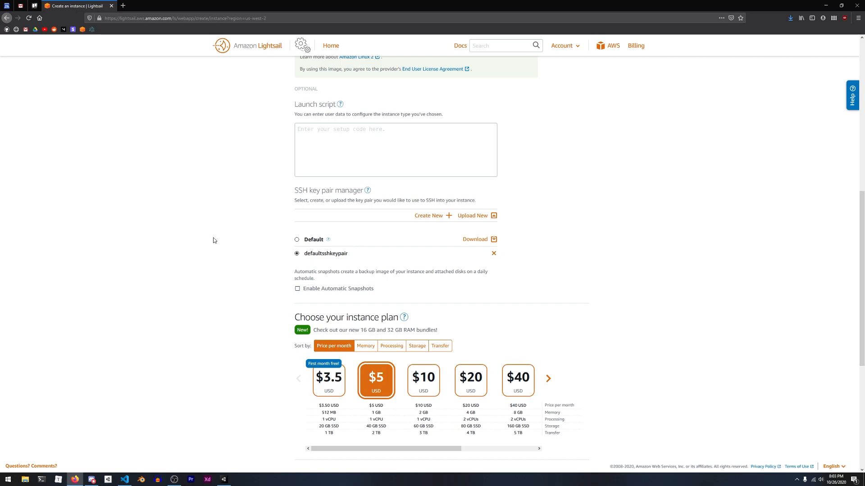
# Create the game-server-1 instance so it appears pending beside test-server-1
pyautogui.scroll(-3)
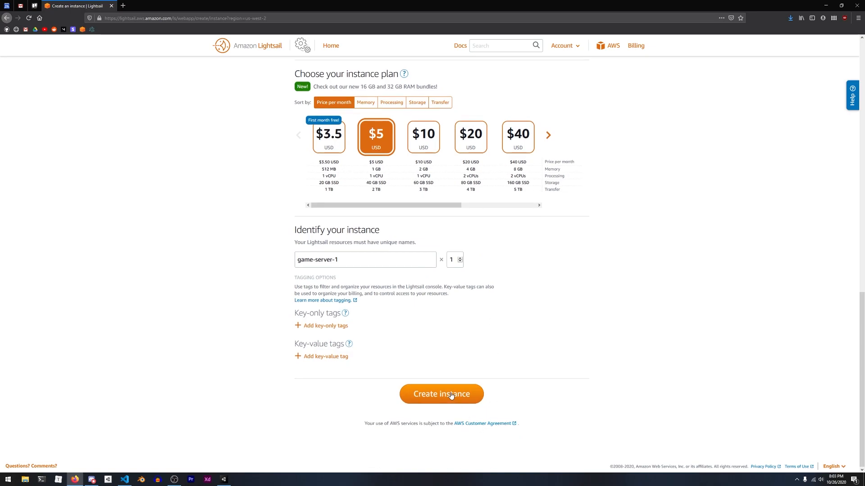
pyautogui.click(441, 393)
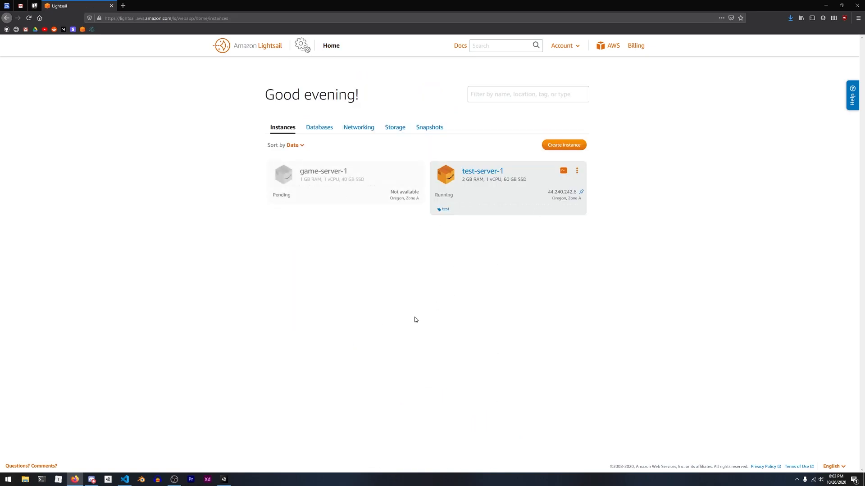
pyautogui.moveTo(296, 166)
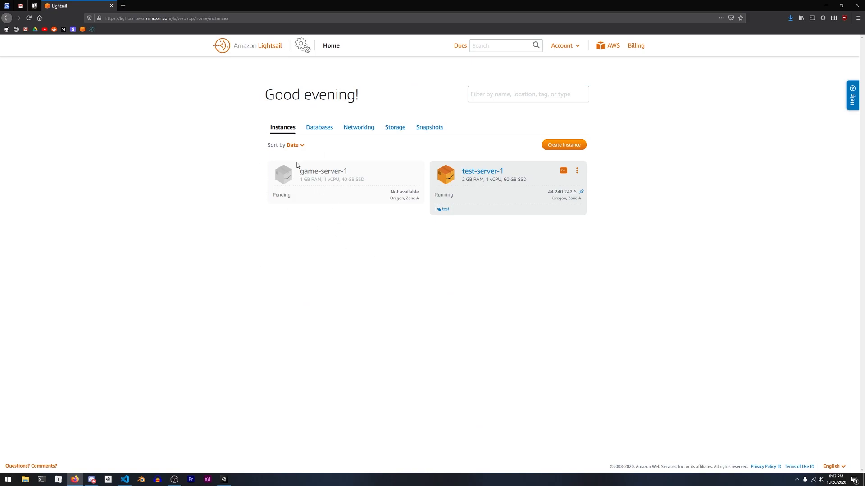
pyautogui.moveTo(228, 121)
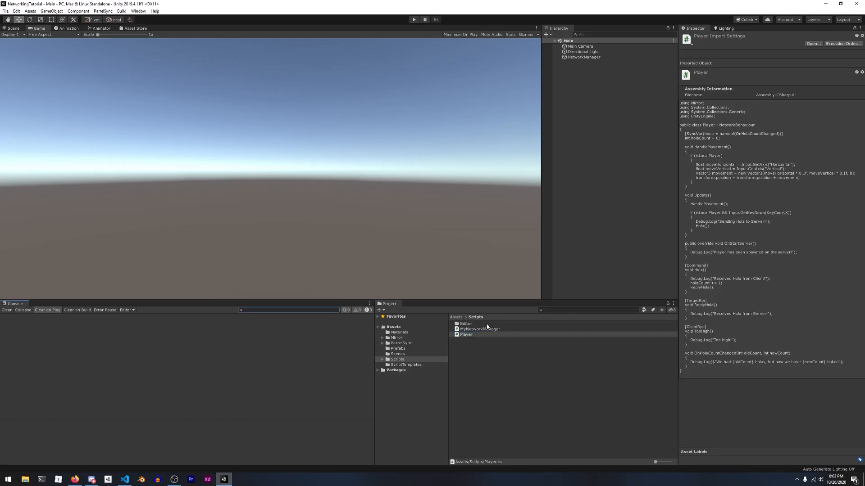
# Run the custom Build Server (Linux) command from Unity's Build menu
pyautogui.click(465, 323)
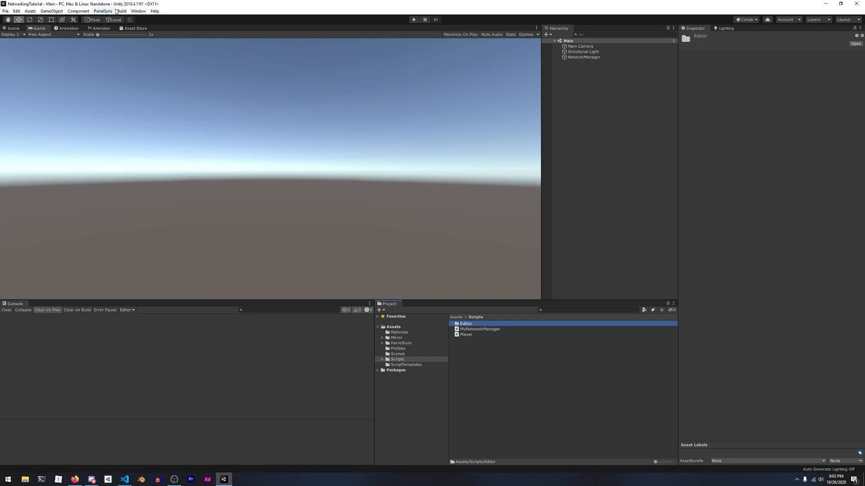
pyautogui.click(121, 11)
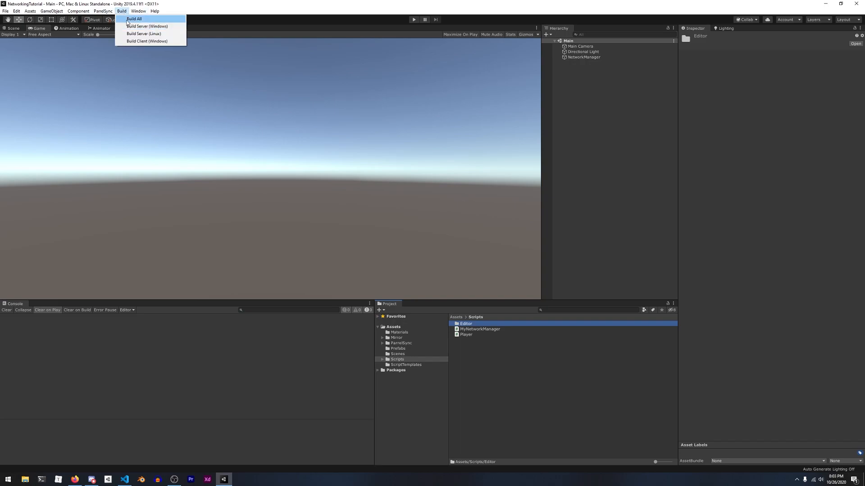
pyautogui.moveTo(143, 33)
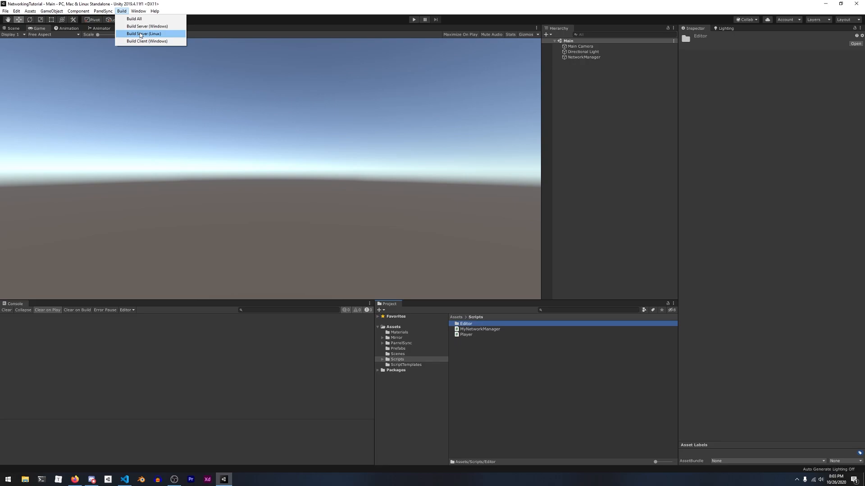
pyautogui.click(144, 34)
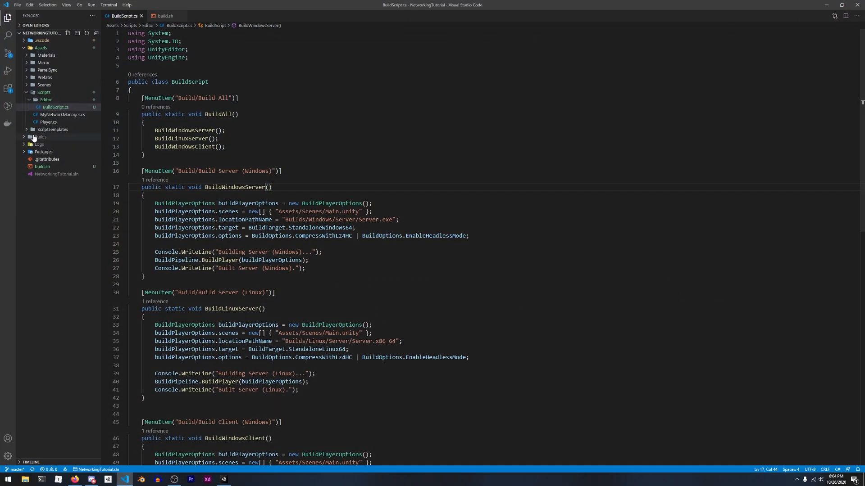
# Inspect the Linux server build output and reveal the Builds/Linux folder in File Explorer
pyautogui.click(38, 136)
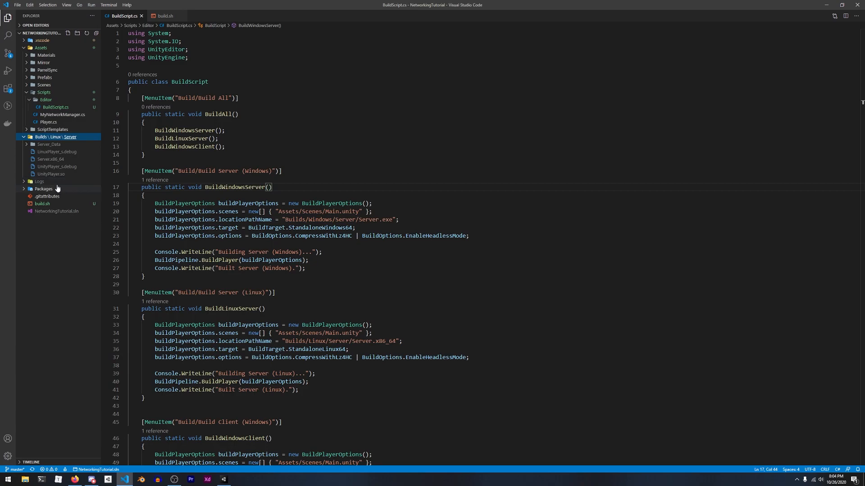
pyautogui.doubleClick(51, 159)
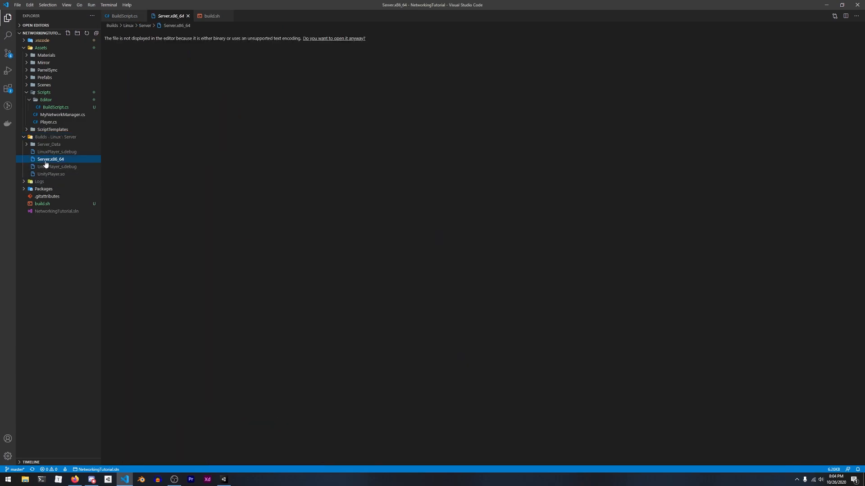
pyautogui.click(121, 15)
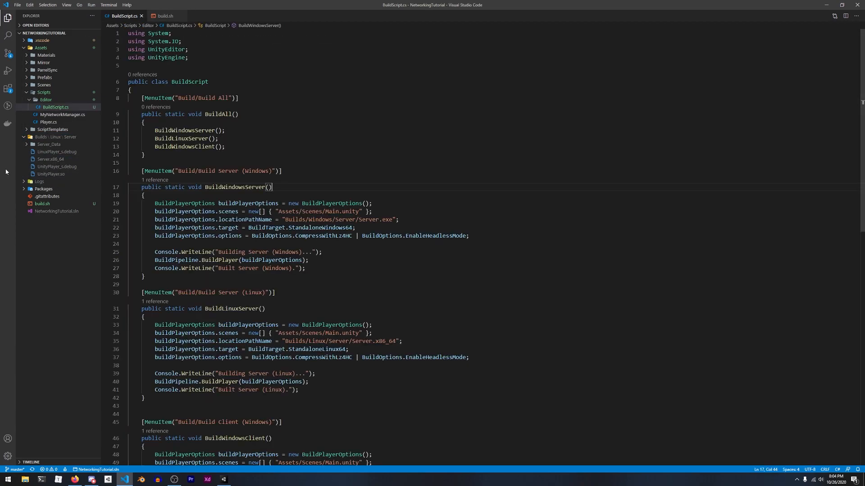
pyautogui.rightClick(55, 107)
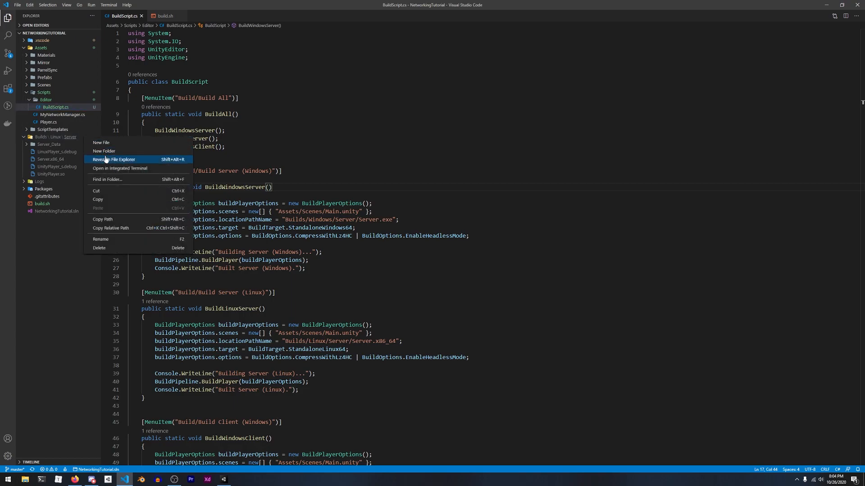
pyautogui.click(114, 159)
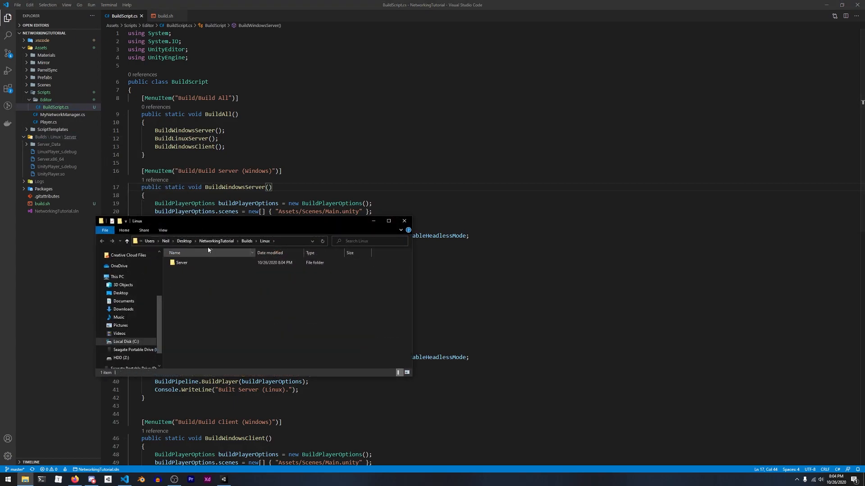
# Compress the Server folder into a Server.7z archive with 7-Zip
pyautogui.doubleClick(180, 262)
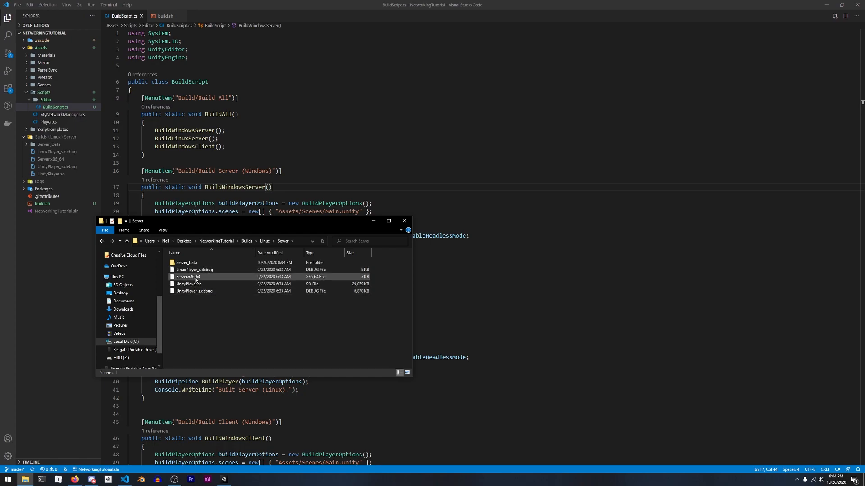
pyautogui.click(265, 241)
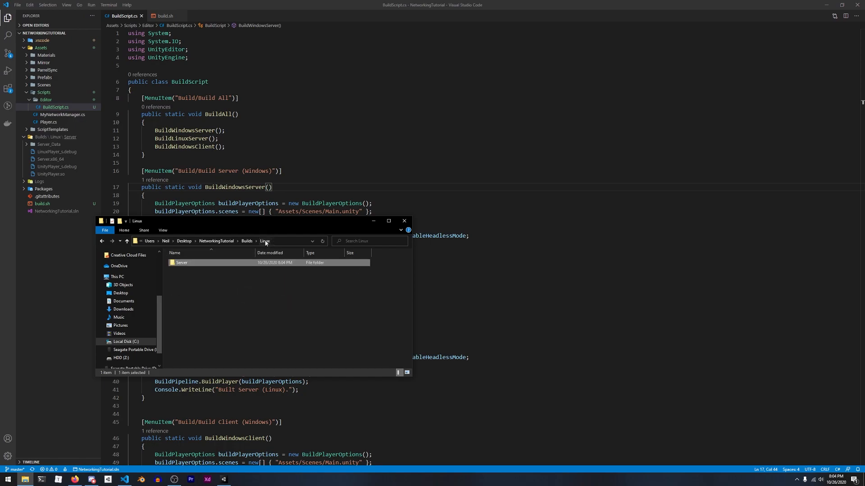
pyautogui.rightClick(181, 262)
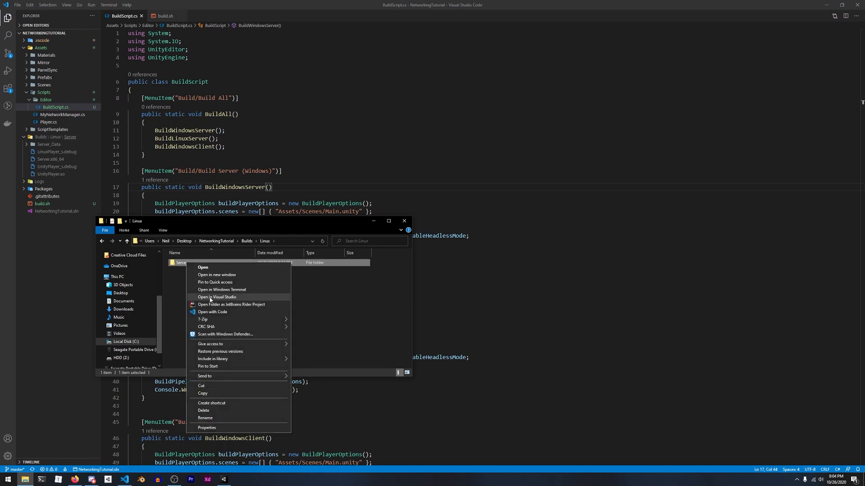
pyautogui.moveTo(202, 318)
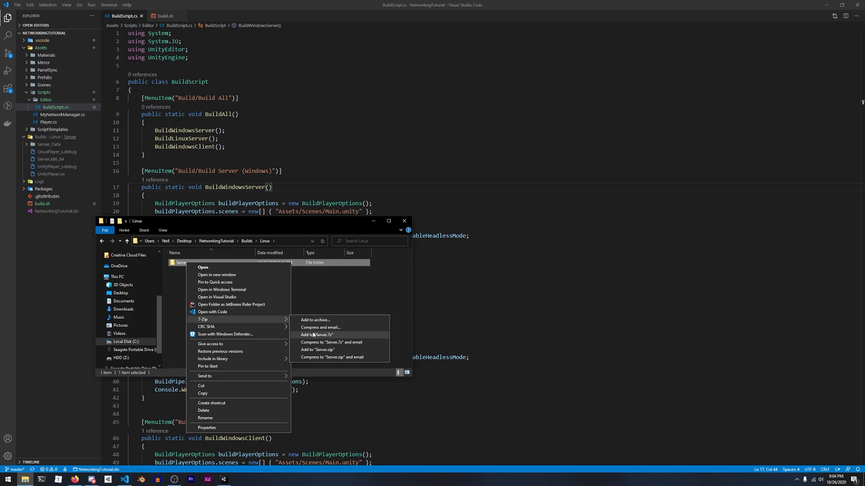
pyautogui.click(317, 349)
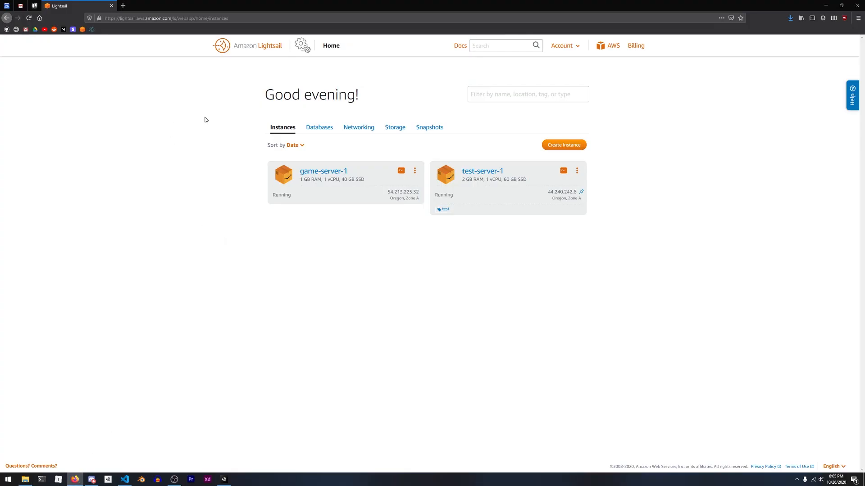
pyautogui.moveTo(298, 168)
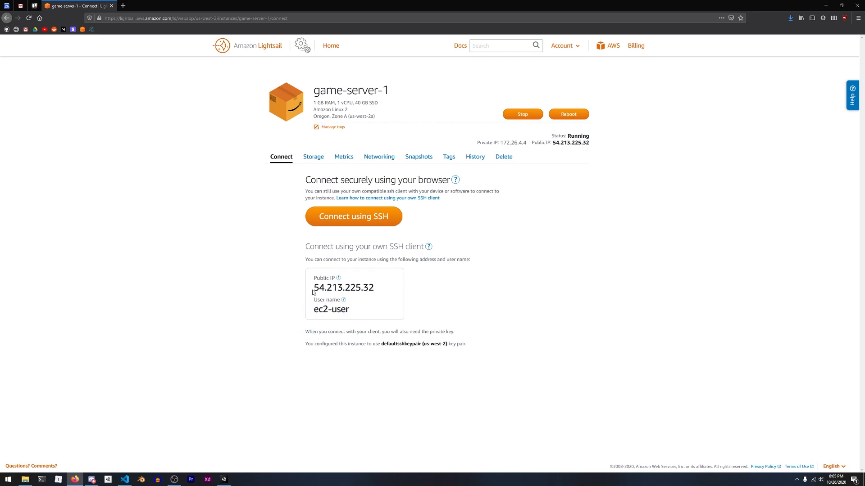
pyautogui.moveTo(382, 283)
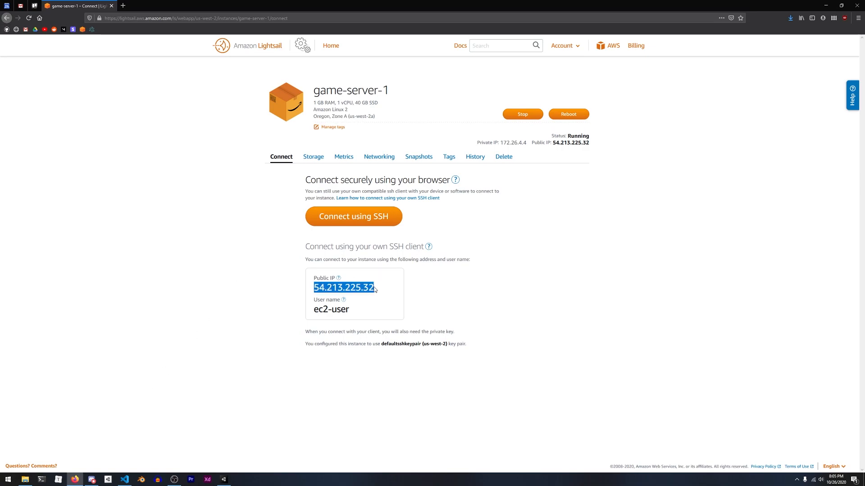
# Copy the public IP 54.213.225.32 and switch to the terminal to use it
pyautogui.click(125, 478)
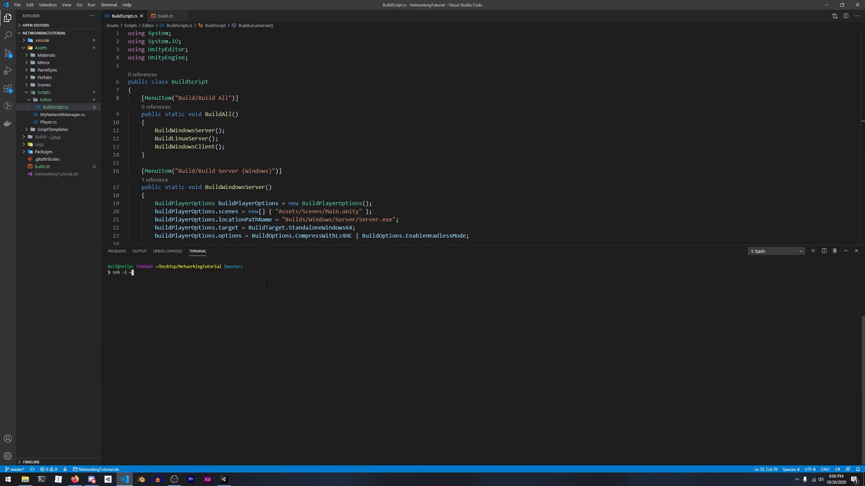
# SSH into 54.213.225.32 as ec2-user with ~/Downloads/defaultsshkeypair.pem, accept the host and clear
pyautogui.write('/E')
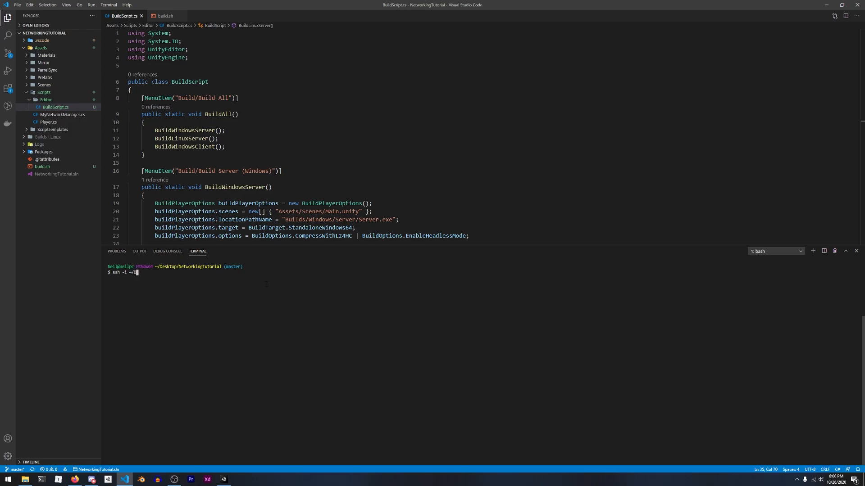
pyautogui.write('ownloads/')
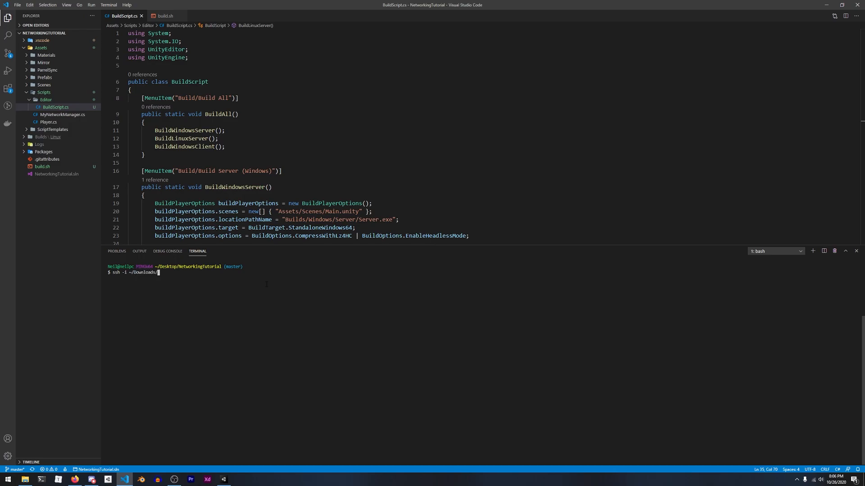
pyautogui.write('defaultsshkeypair.pem')
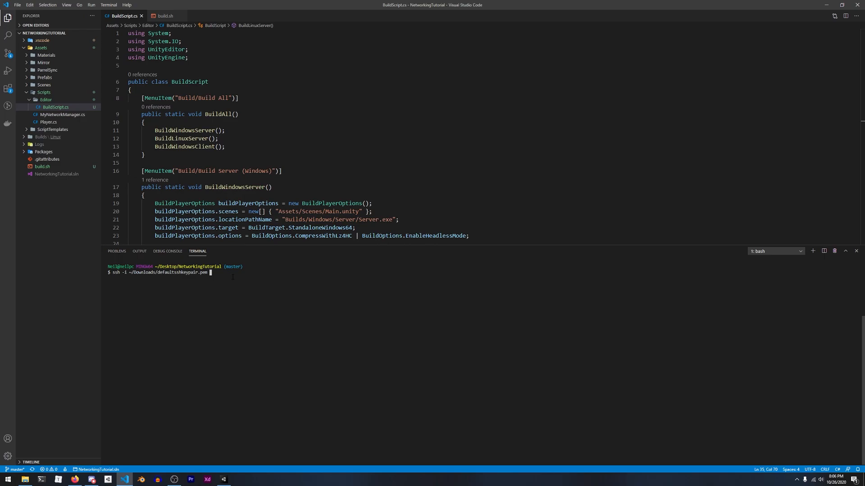
pyautogui.write('ec2-user')
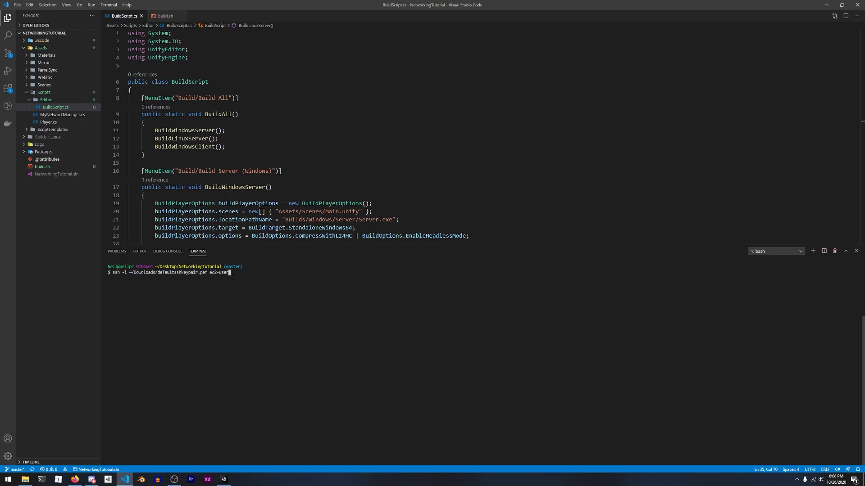
pyautogui.write('@54.213.225.32')
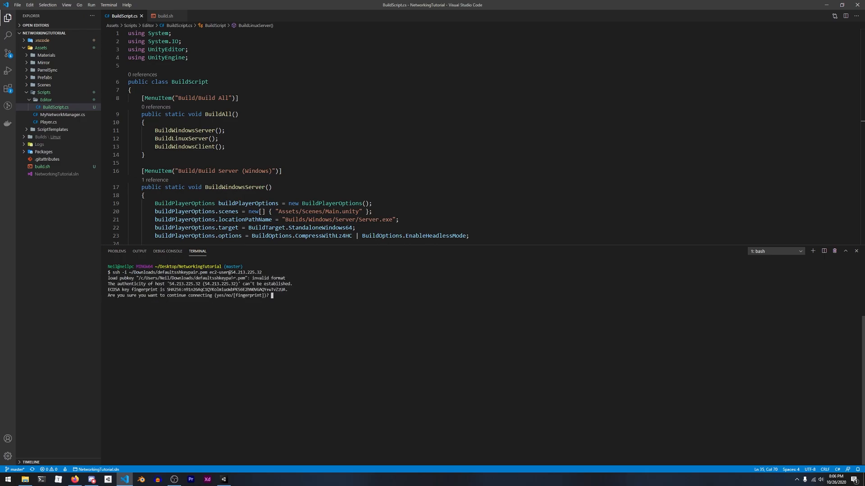
pyautogui.write('yes')
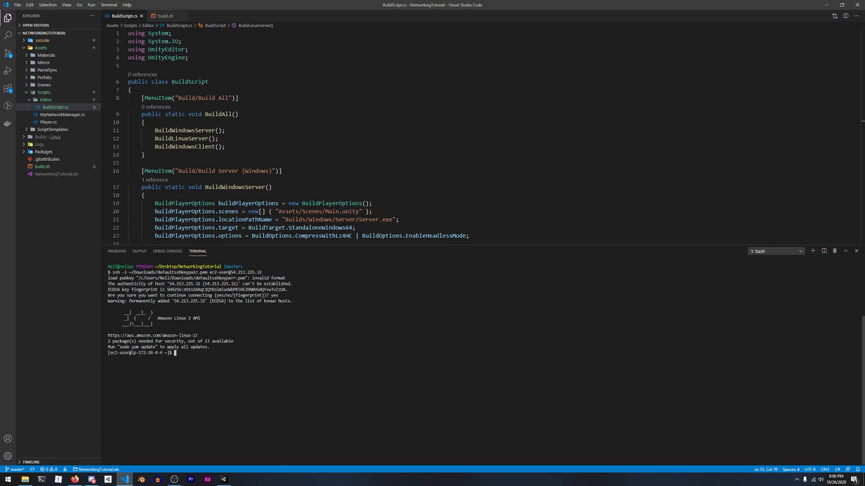
pyautogui.write('clear')
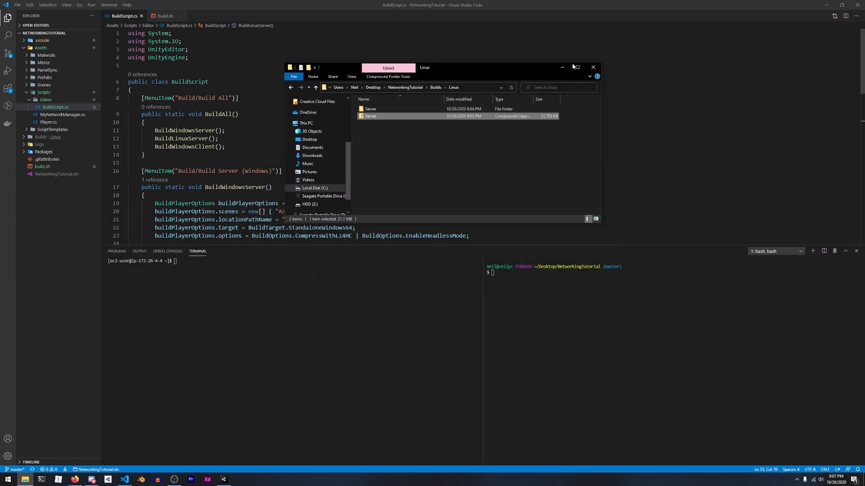
pyautogui.click(593, 67)
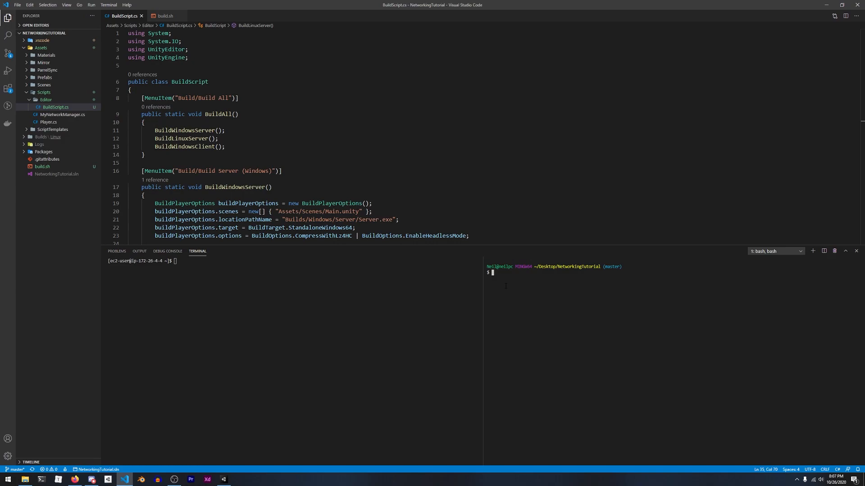
pyautogui.write('scp -i')
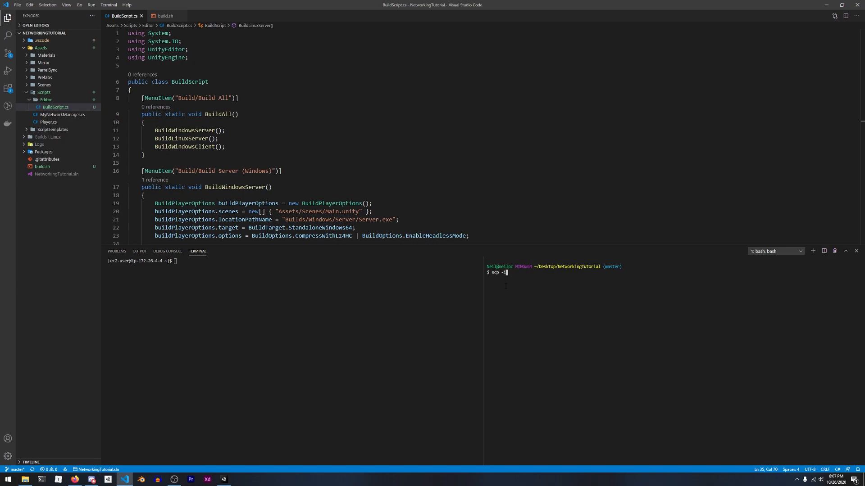
pyautogui.write('~/Downloads/')
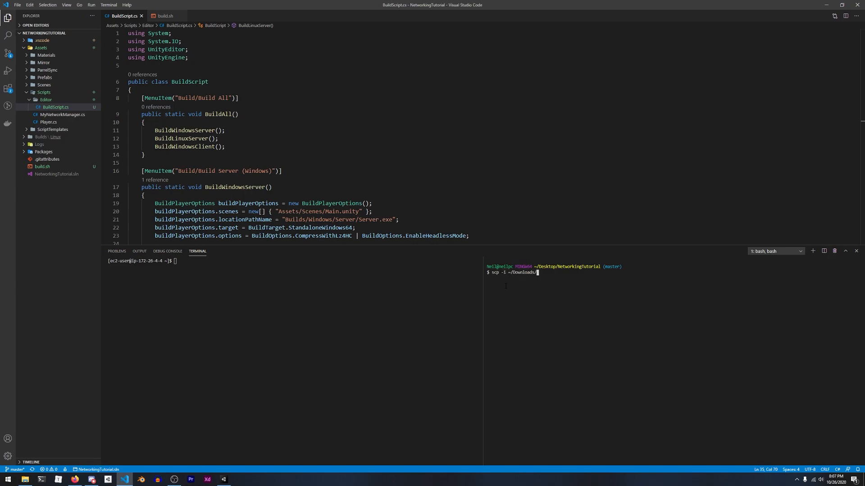
pyautogui.write('defaultsshkeypair.pem')
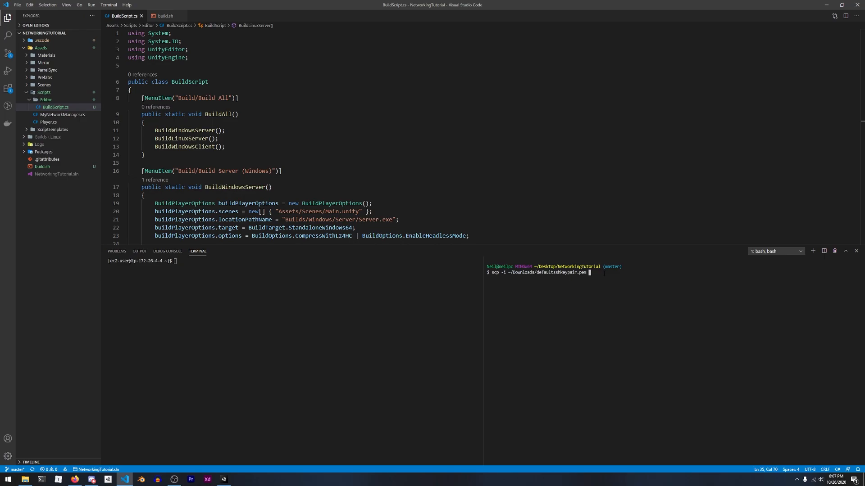
pyautogui.write('Builds/')
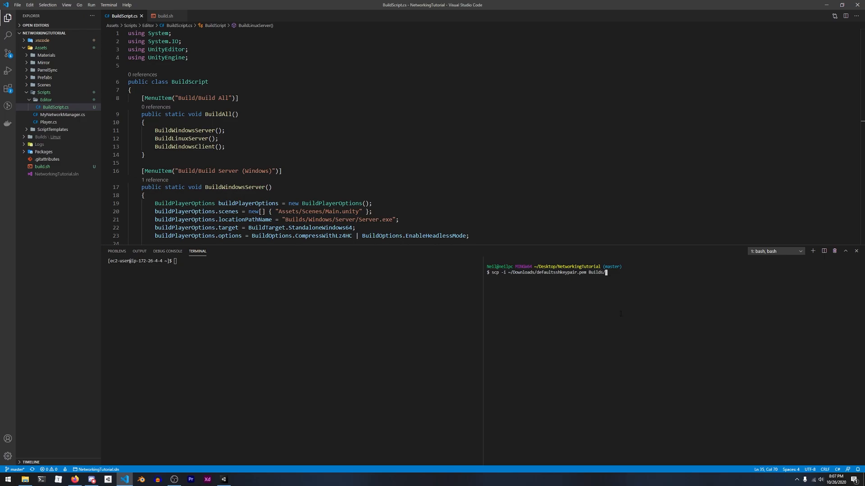
pyautogui.write('Linux/Server.zip ec2')
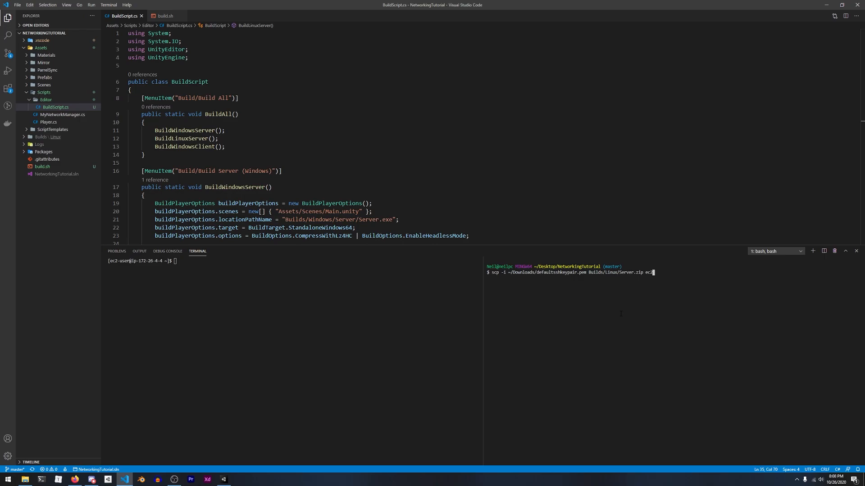
pyautogui.write('user@')
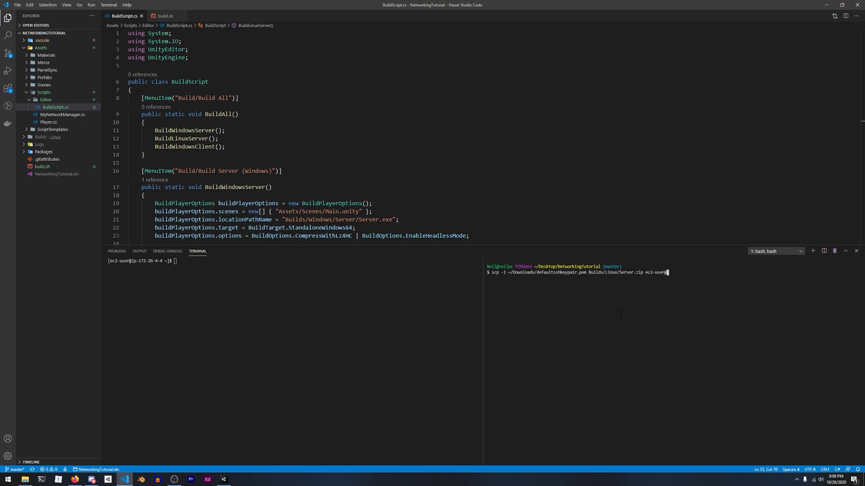
pyautogui.write('4.213.225.32:')
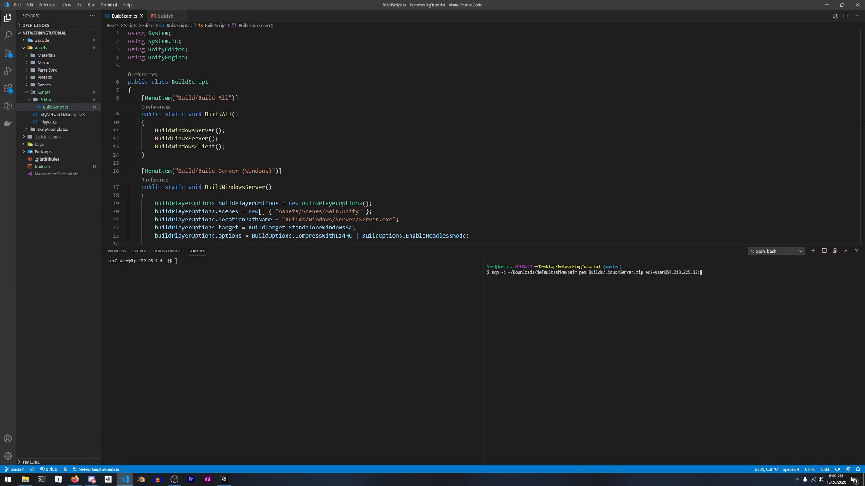
pyautogui.write('.')
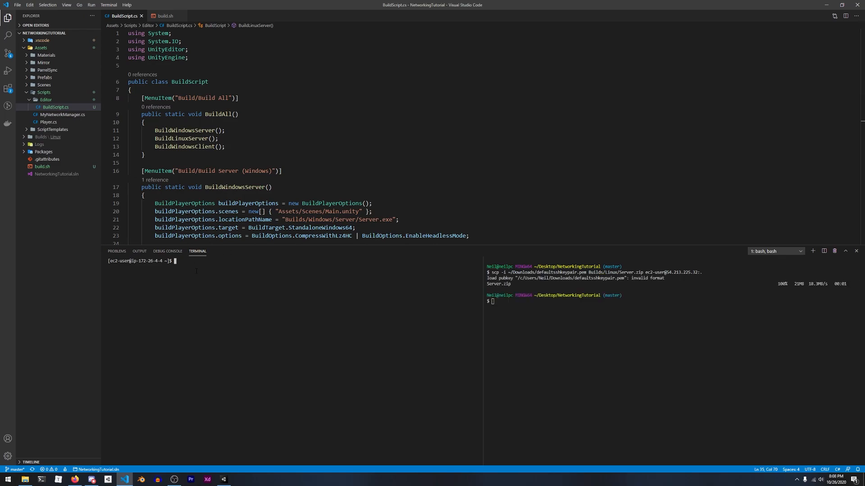
# Unzip Server.zip on the server and list the Server folder showing Server.x86_64
pyautogui.write('ls')
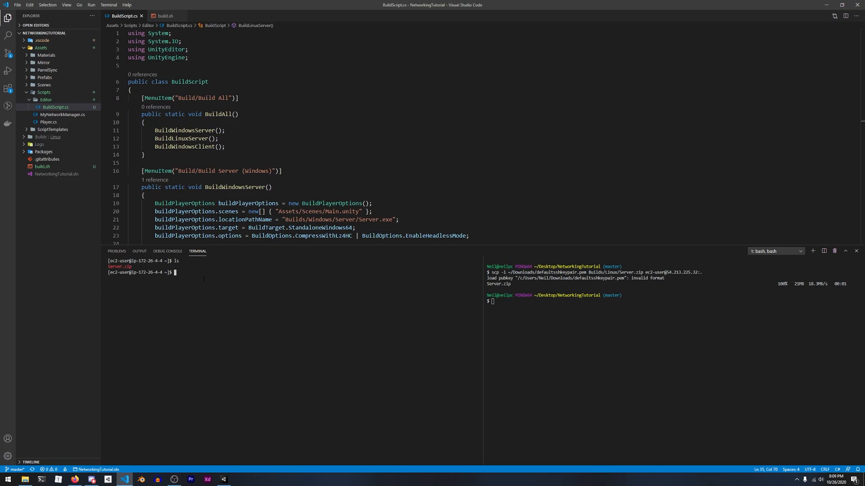
pyautogui.write('unzip Ser')
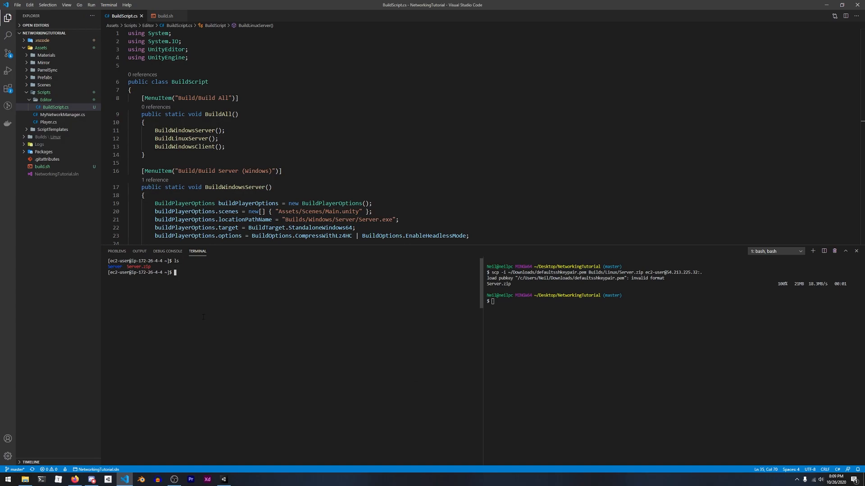
pyautogui.write('cd Server/')
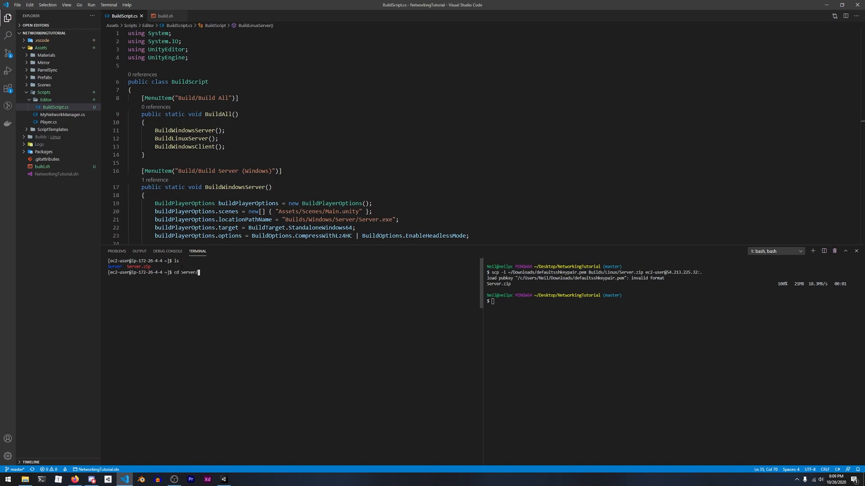
pyautogui.write('ls')
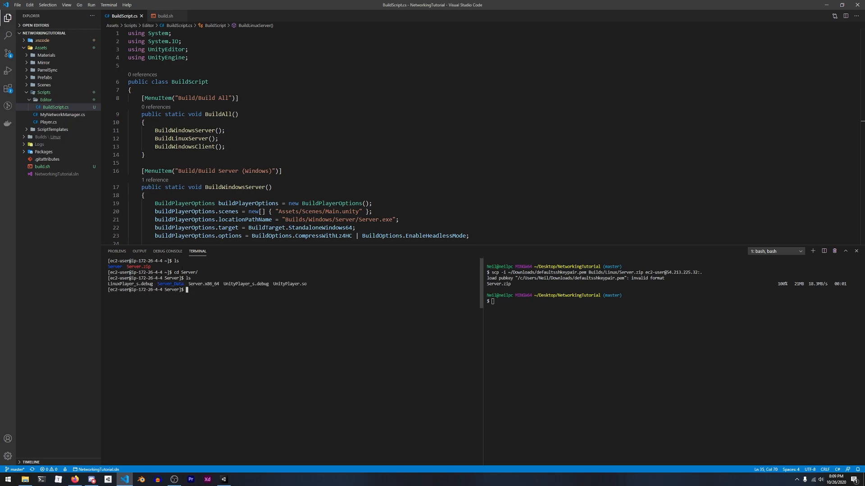
pyautogui.doubleClick(202, 284)
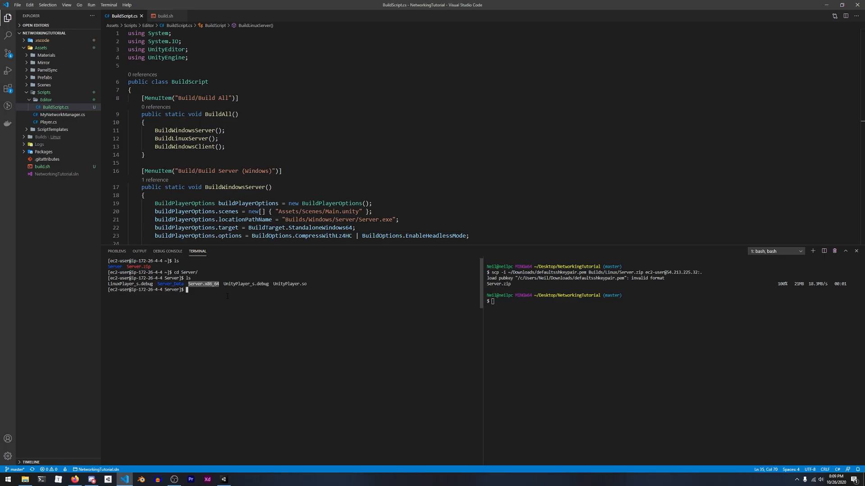
pyautogui.click(75, 480)
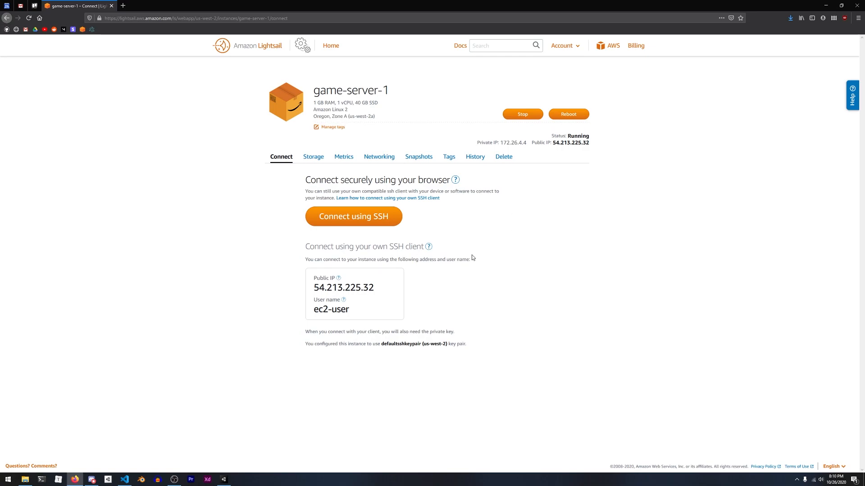
pyautogui.moveTo(379, 157)
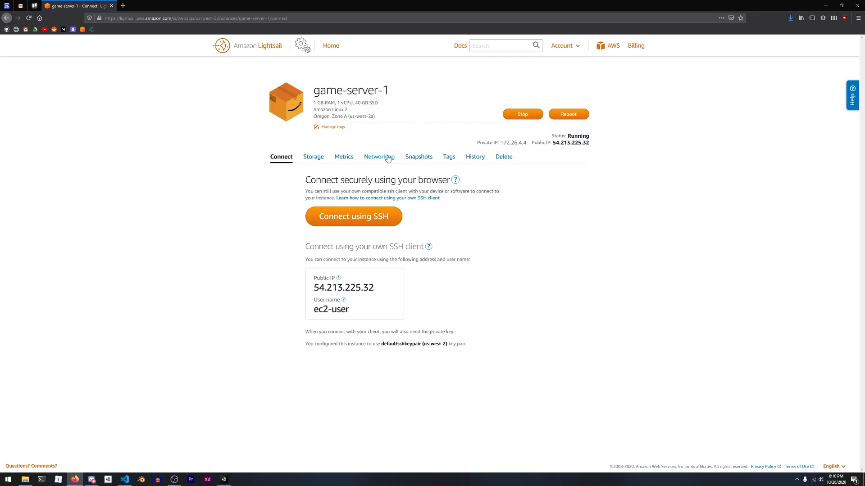
# Add a Custom TCP firewall rule for port 7777 on game-server-1's Networking tab
pyautogui.click(380, 157)
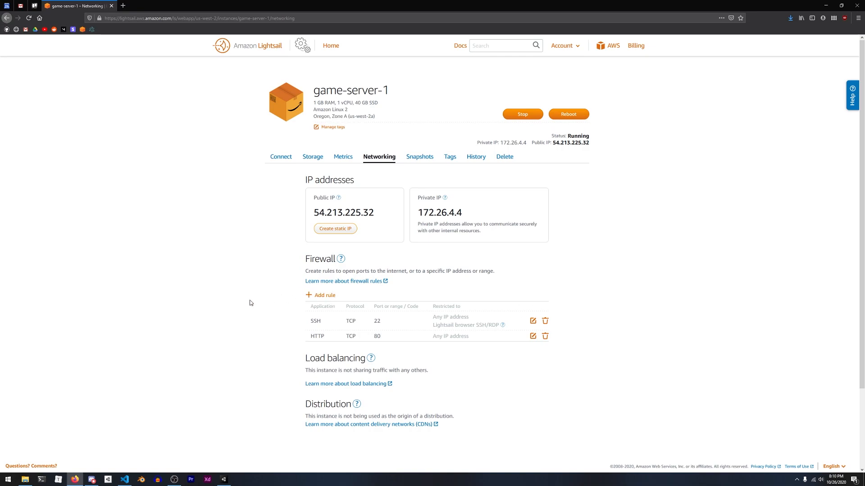
pyautogui.moveTo(235, 292)
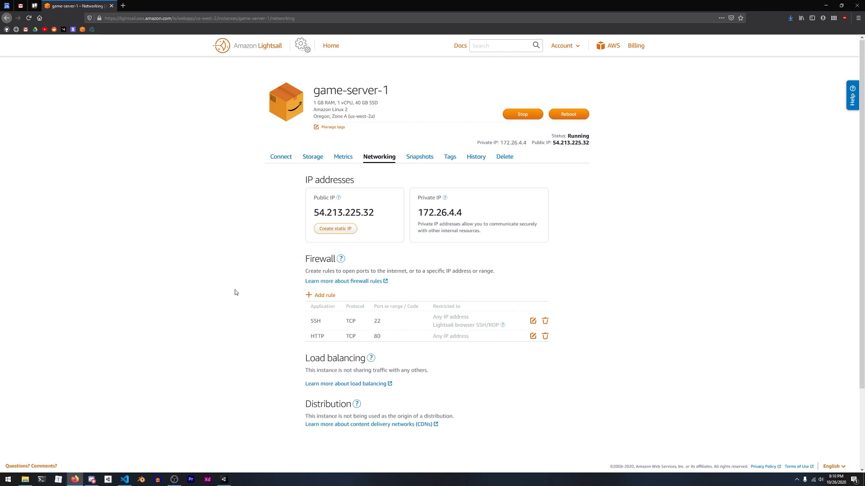
pyautogui.moveTo(225, 289)
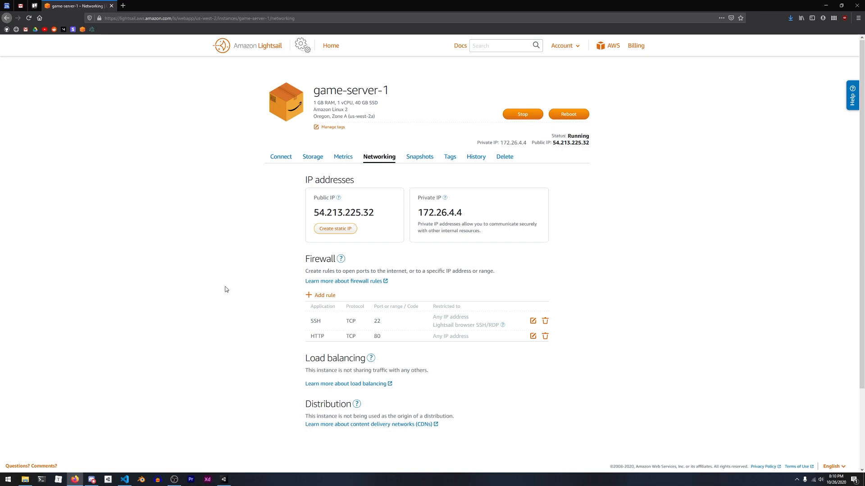
pyautogui.moveTo(318, 288)
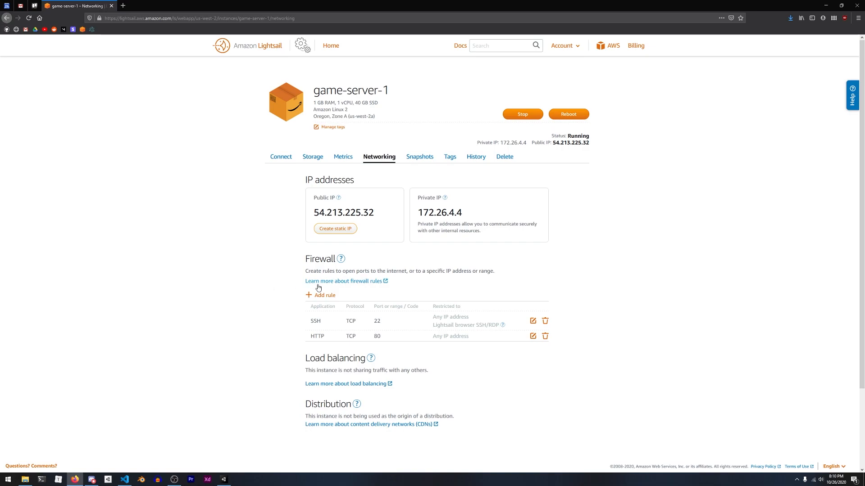
pyautogui.click(323, 296)
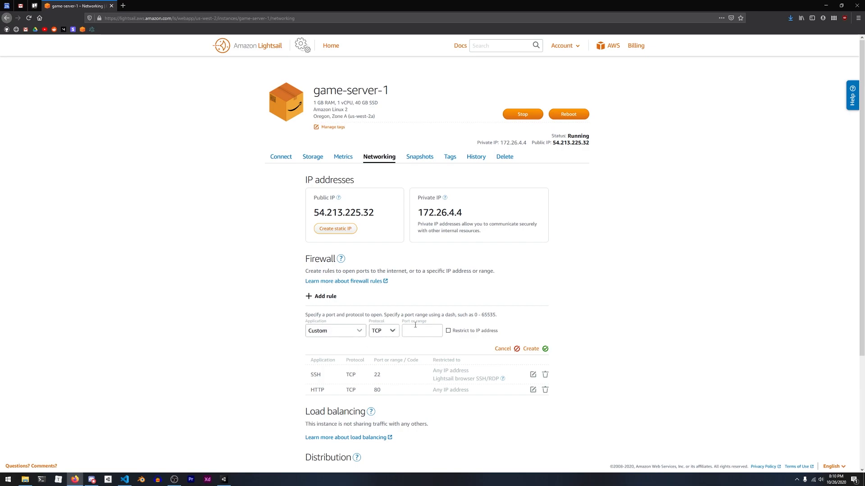
pyautogui.write('7777')
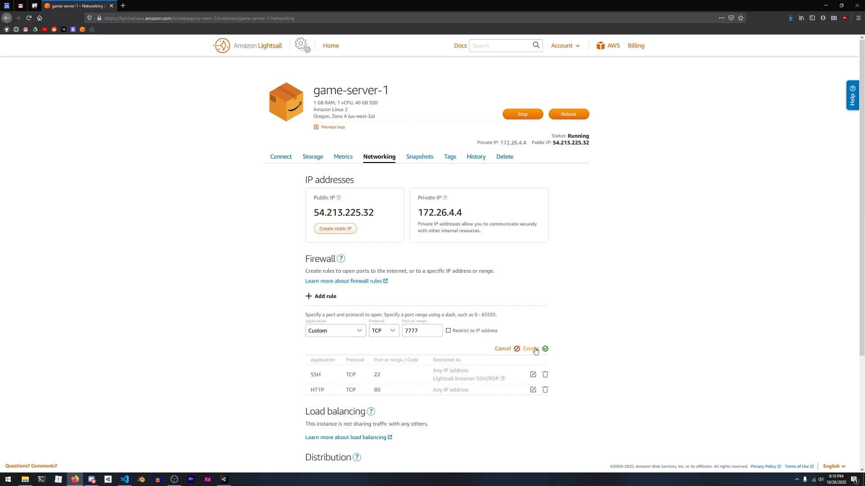
pyautogui.click(530, 348)
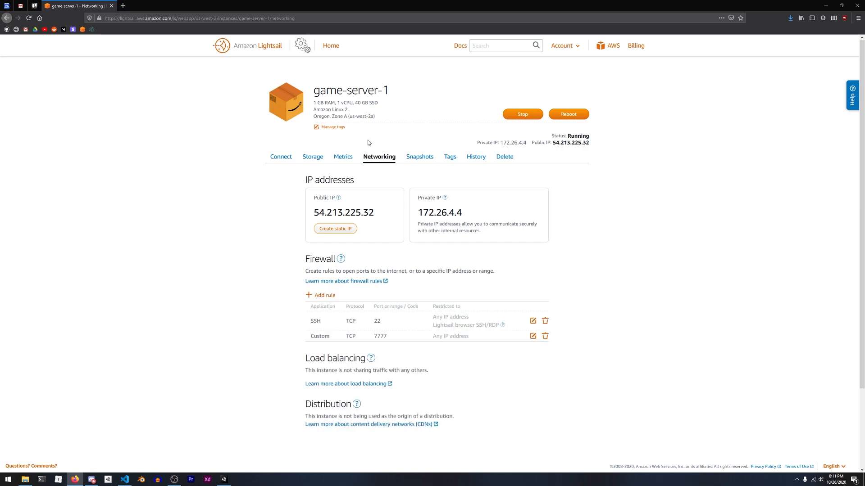
pyautogui.click(123, 479)
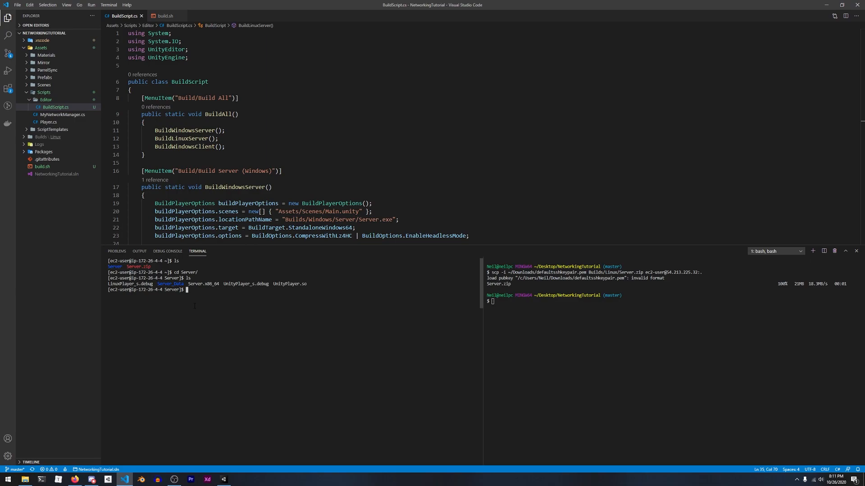
# Run ./Server.x86_64, fix permissions with chmod +x, rerun it to see listening port=7777
pyautogui.write('./Server.x86_64')
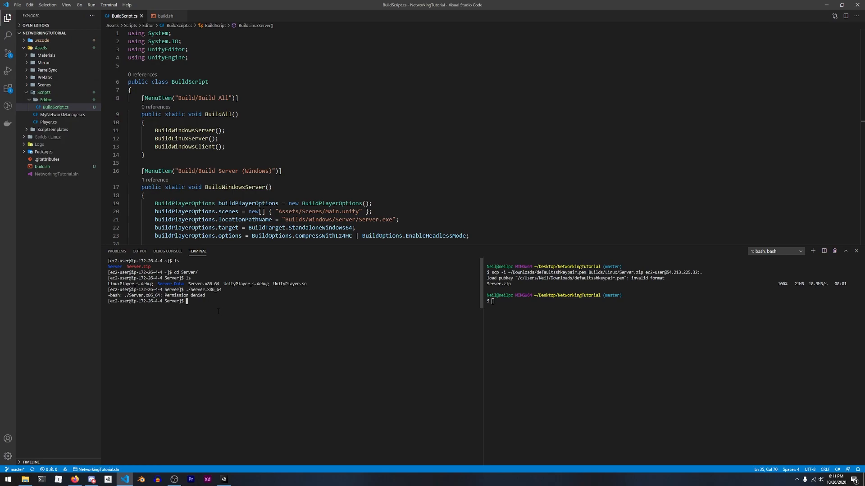
pyautogui.write('chmod +x ./Server.x86_64')
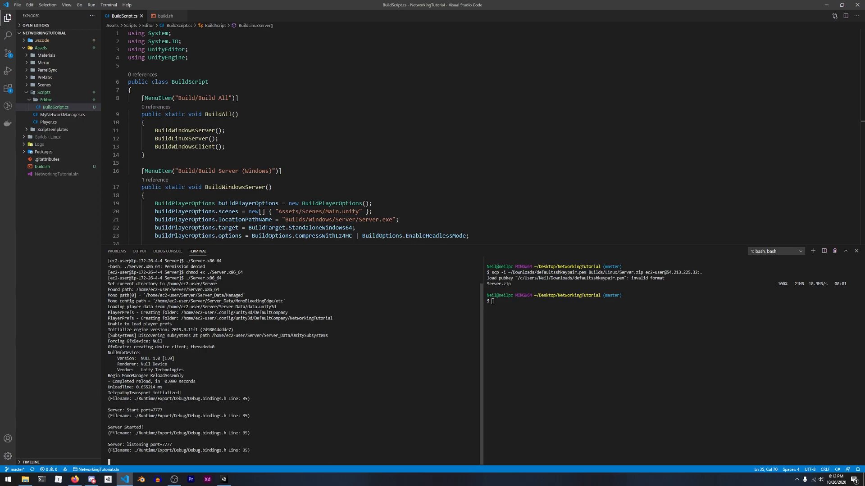
pyautogui.doubleClick(143, 444)
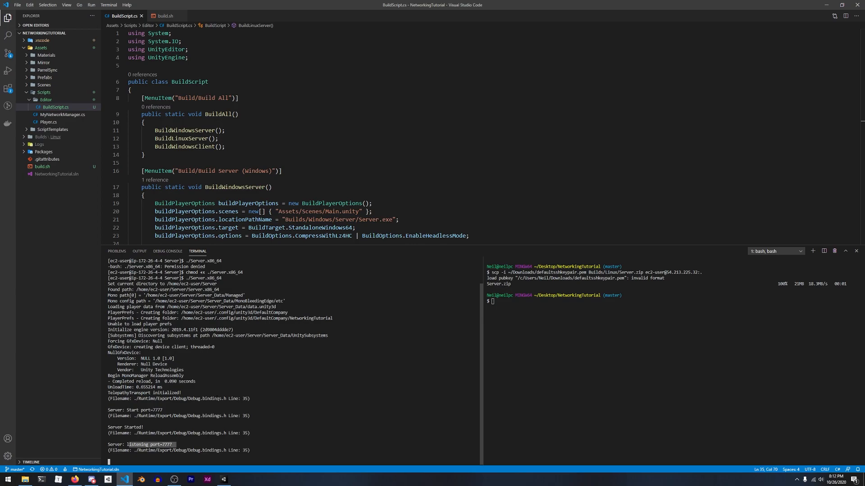
pyautogui.click(224, 478)
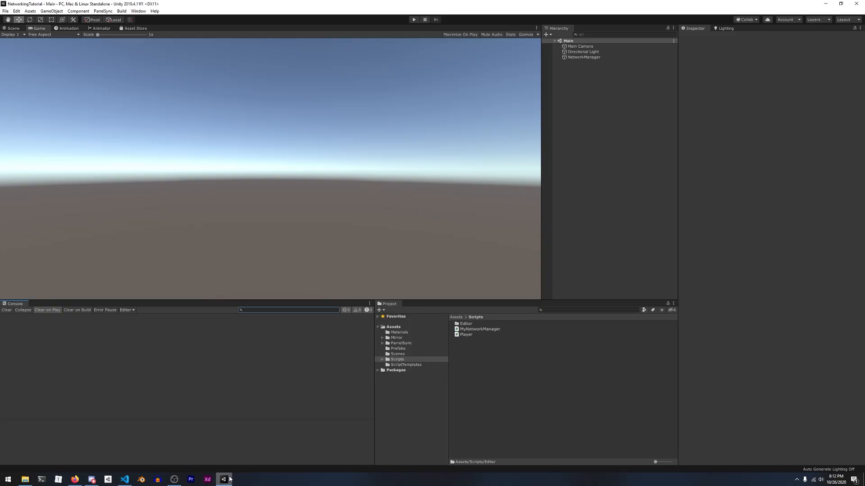
# Enter play mode and connect as Client to 54.213.225.32
pyautogui.click(414, 19)
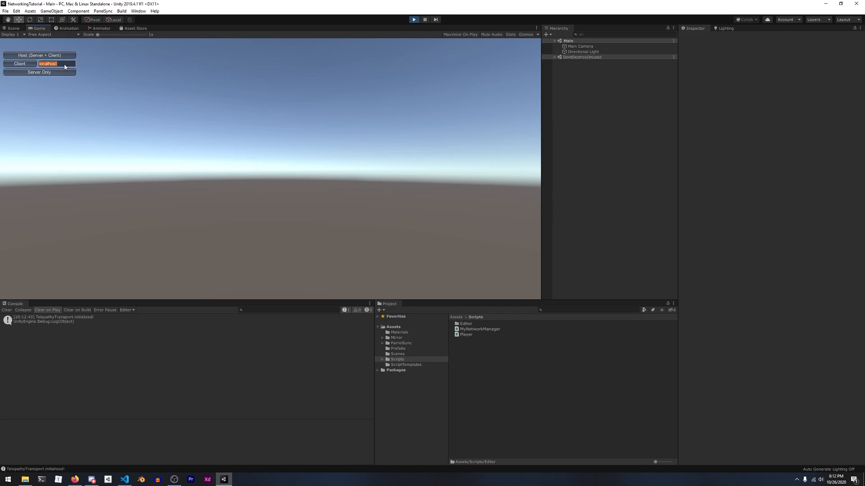
pyautogui.write('54.213.225.32')
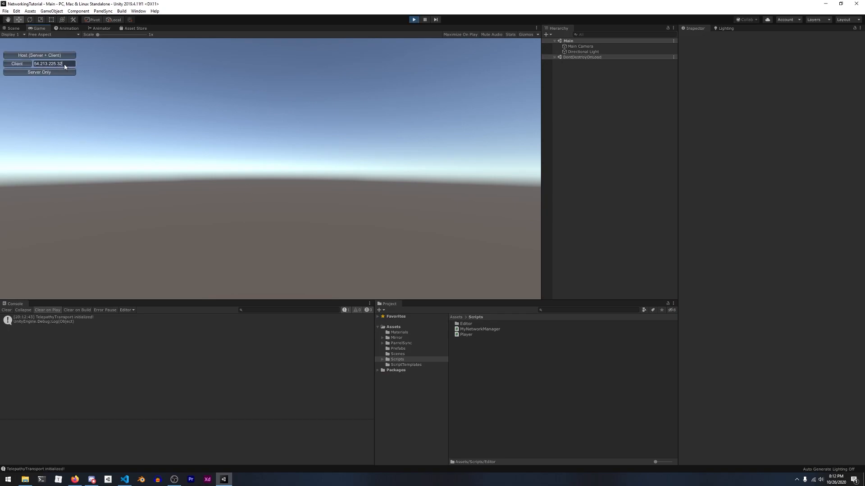
pyautogui.click(17, 63)
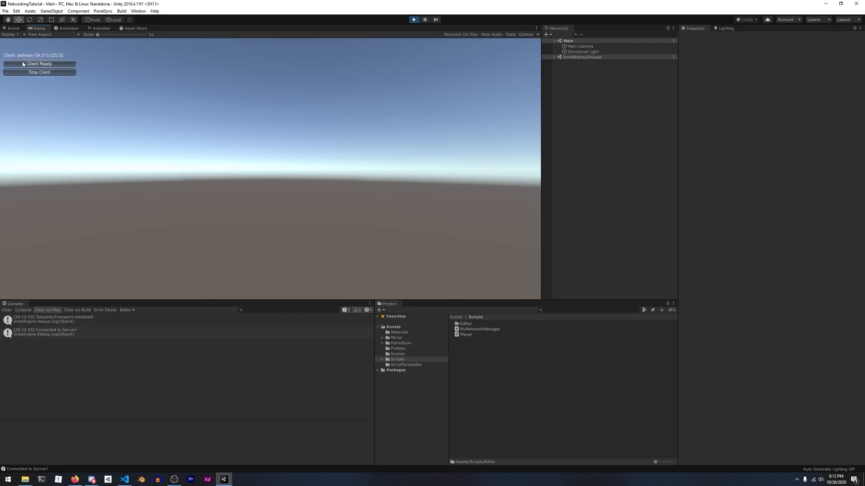
# Confirm the Connected to Server log, mark Client Ready to spawn the cube, then stop play
pyautogui.click(50, 331)
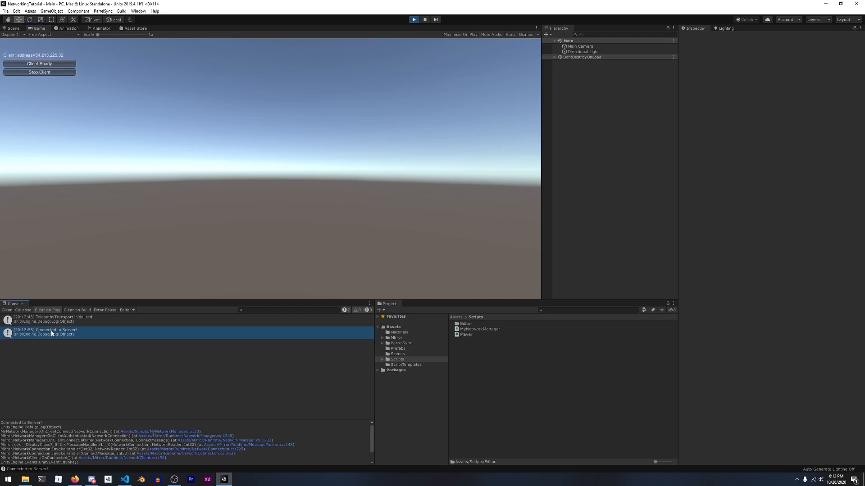
pyautogui.click(39, 63)
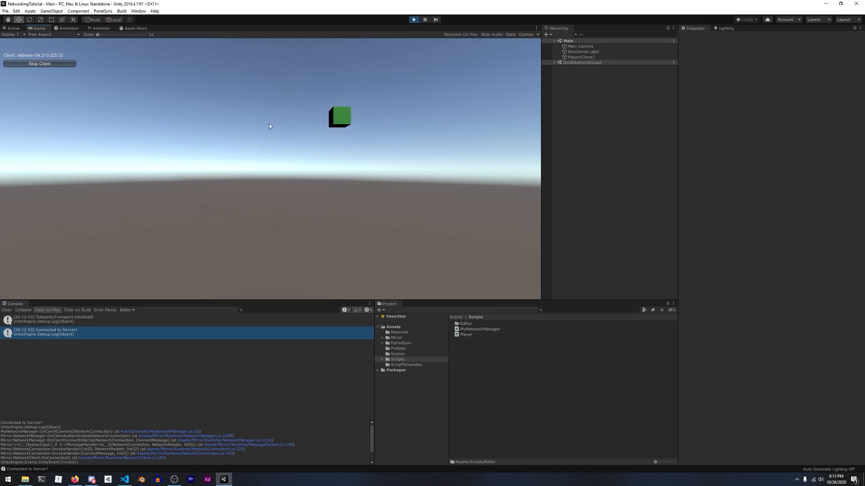
pyautogui.moveTo(380, 46)
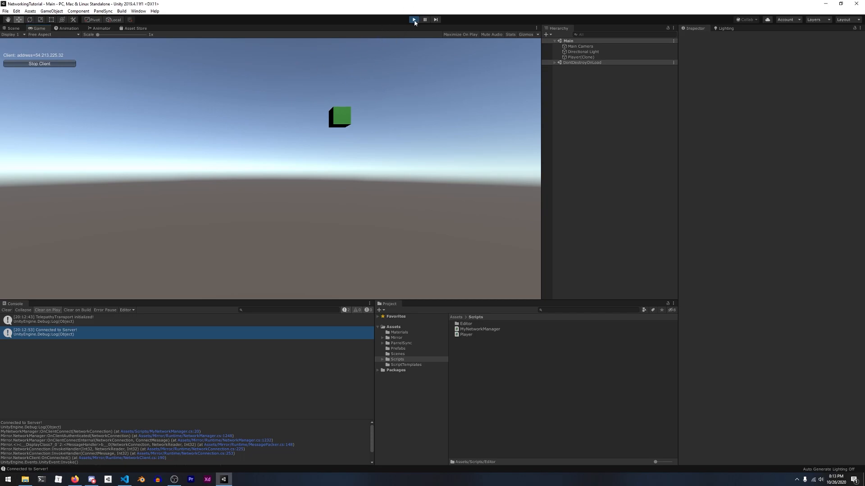
pyautogui.click(103, 11)
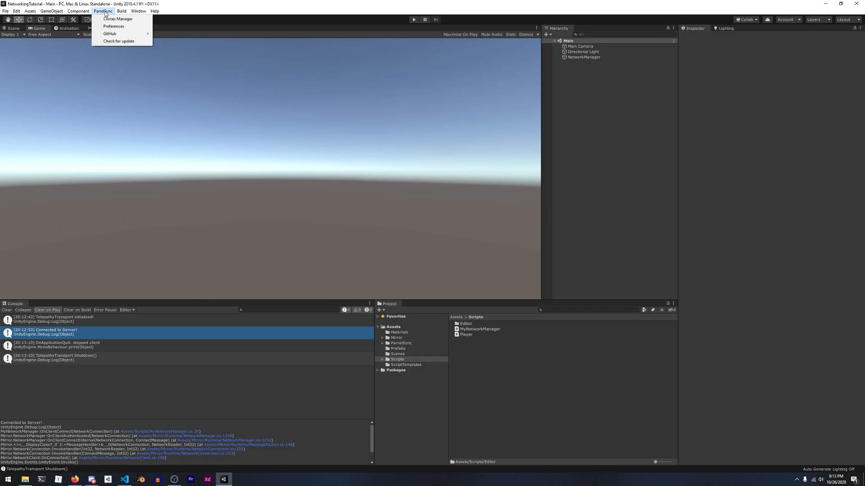
pyautogui.moveTo(117, 18)
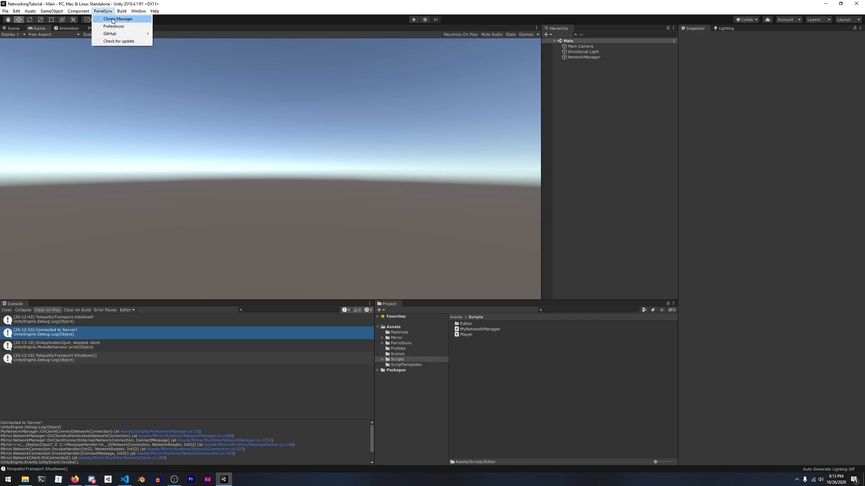
# Launch the ParrelSync clone in a new editor and start play in the original editor as client
pyautogui.click(117, 19)
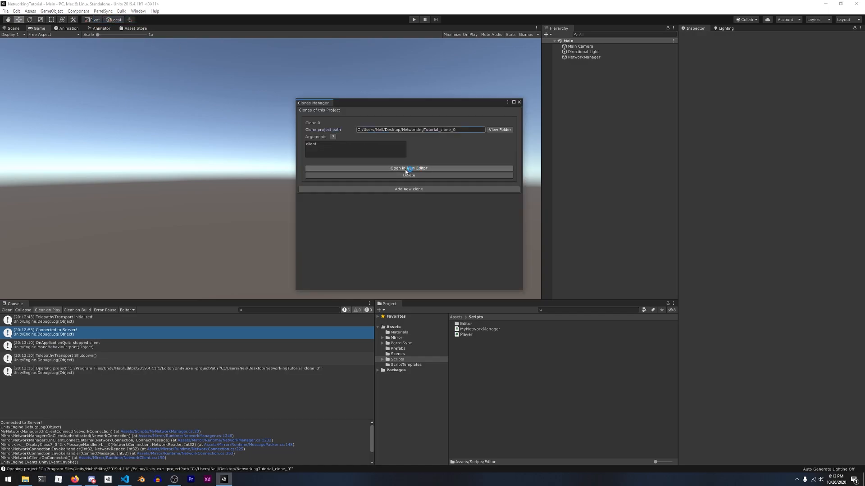
pyautogui.click(408, 169)
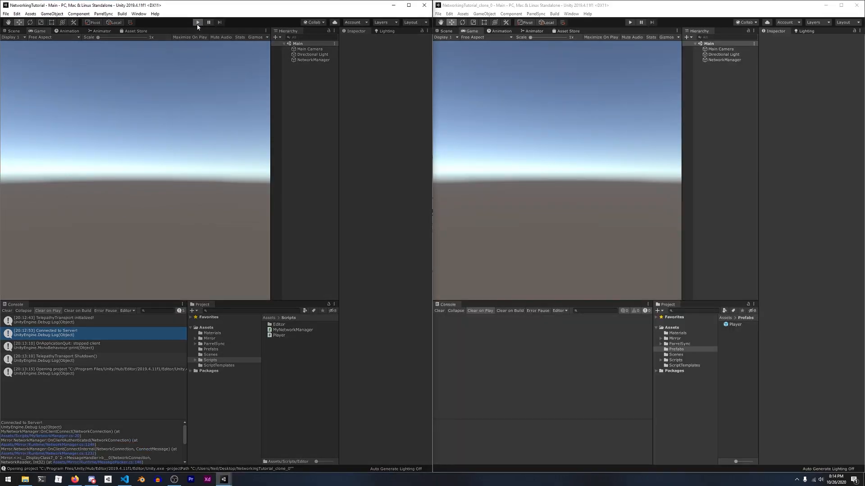
pyautogui.click(197, 22)
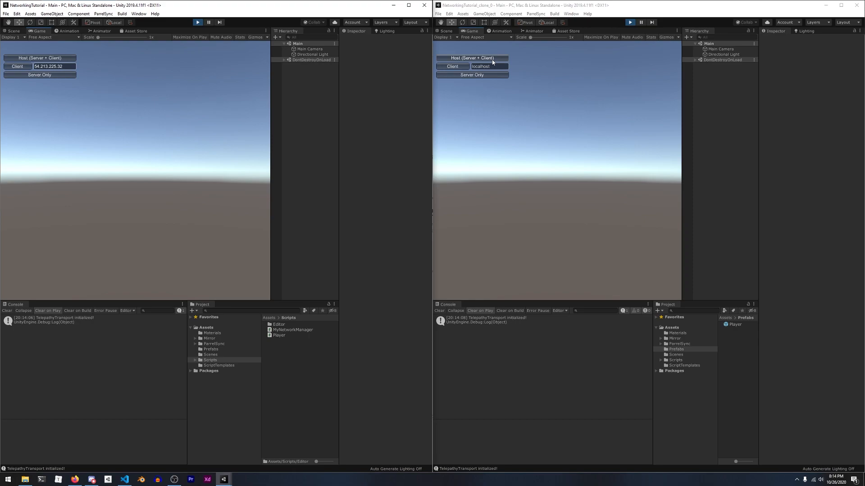
pyautogui.click(452, 66)
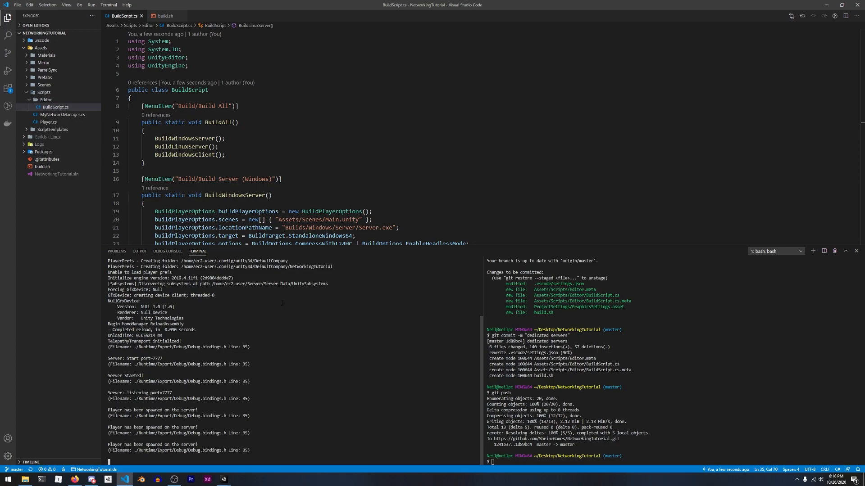
pyautogui.click(76, 478)
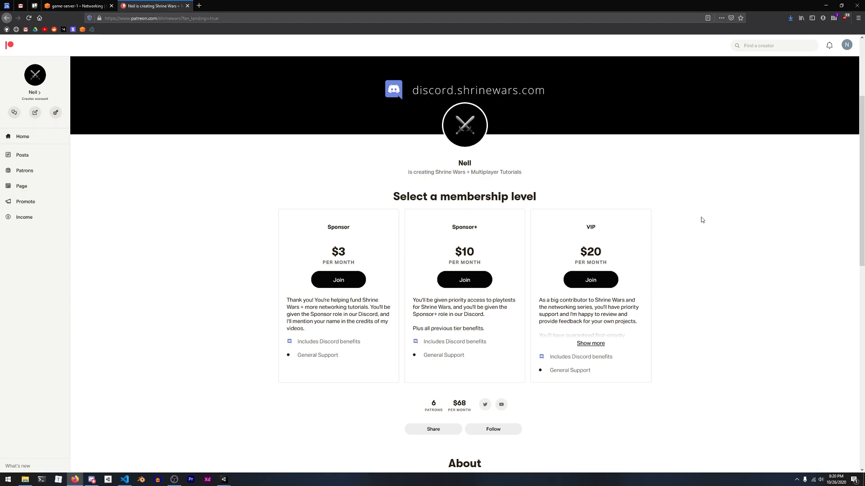
pyautogui.moveTo(699, 304)
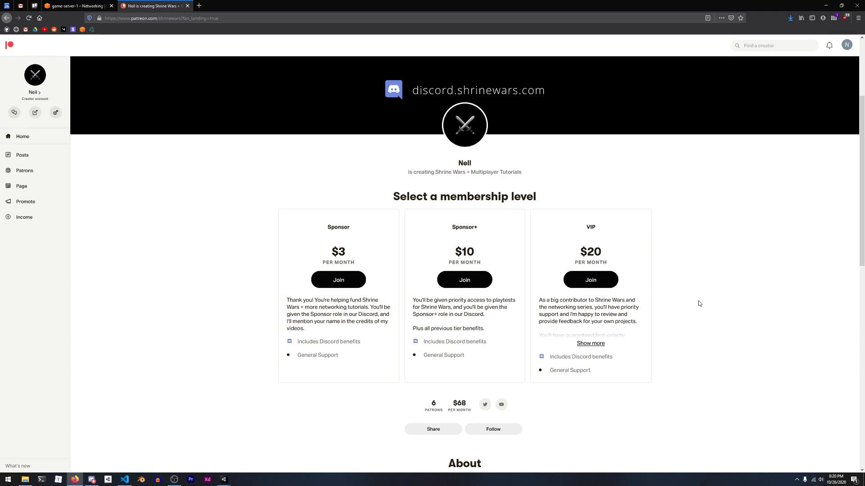
pyautogui.moveTo(704, 215)
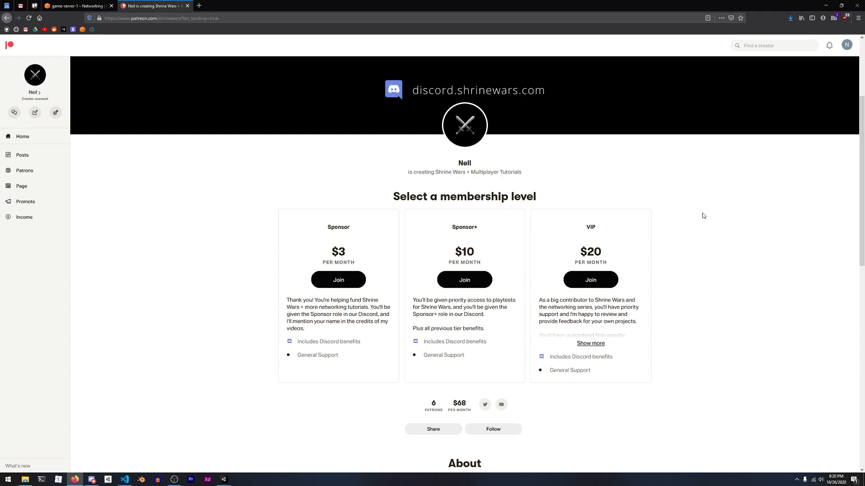
pyautogui.moveTo(682, 176)
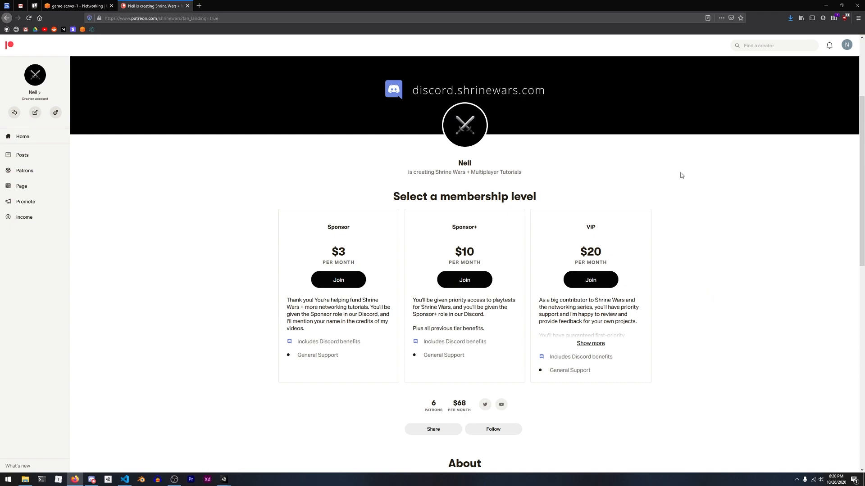
pyautogui.click(123, 479)
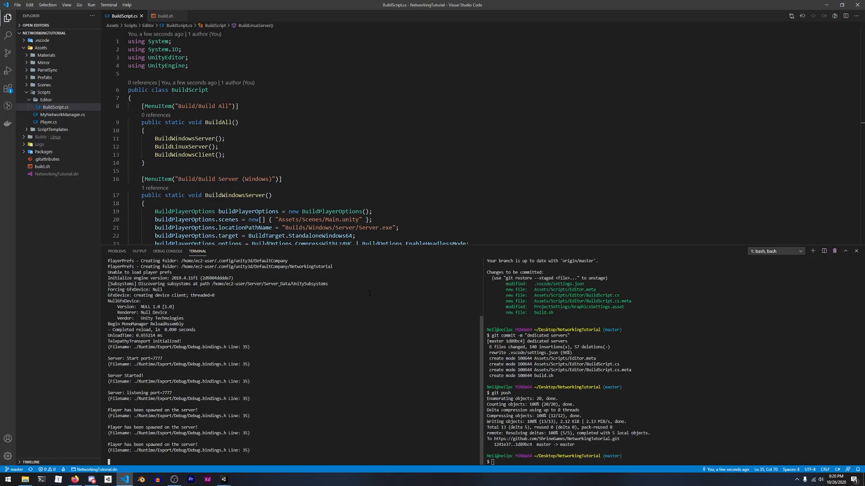